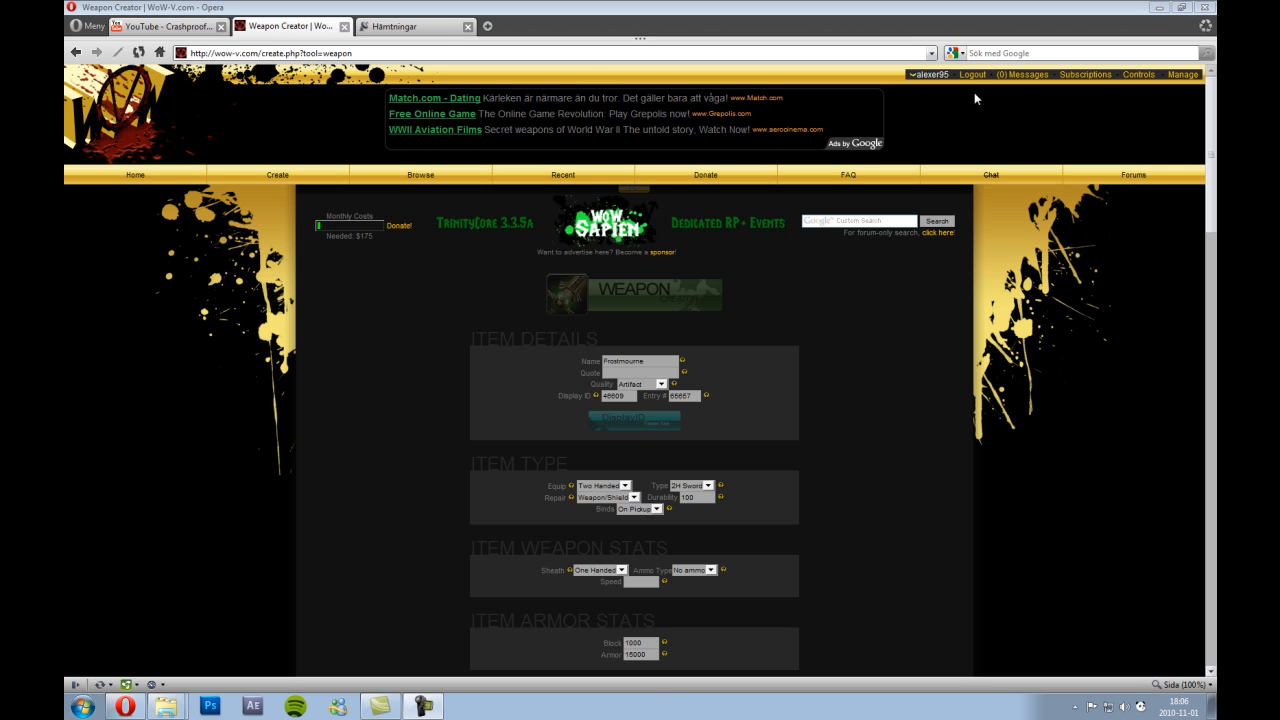
mouse_move(528, 156)
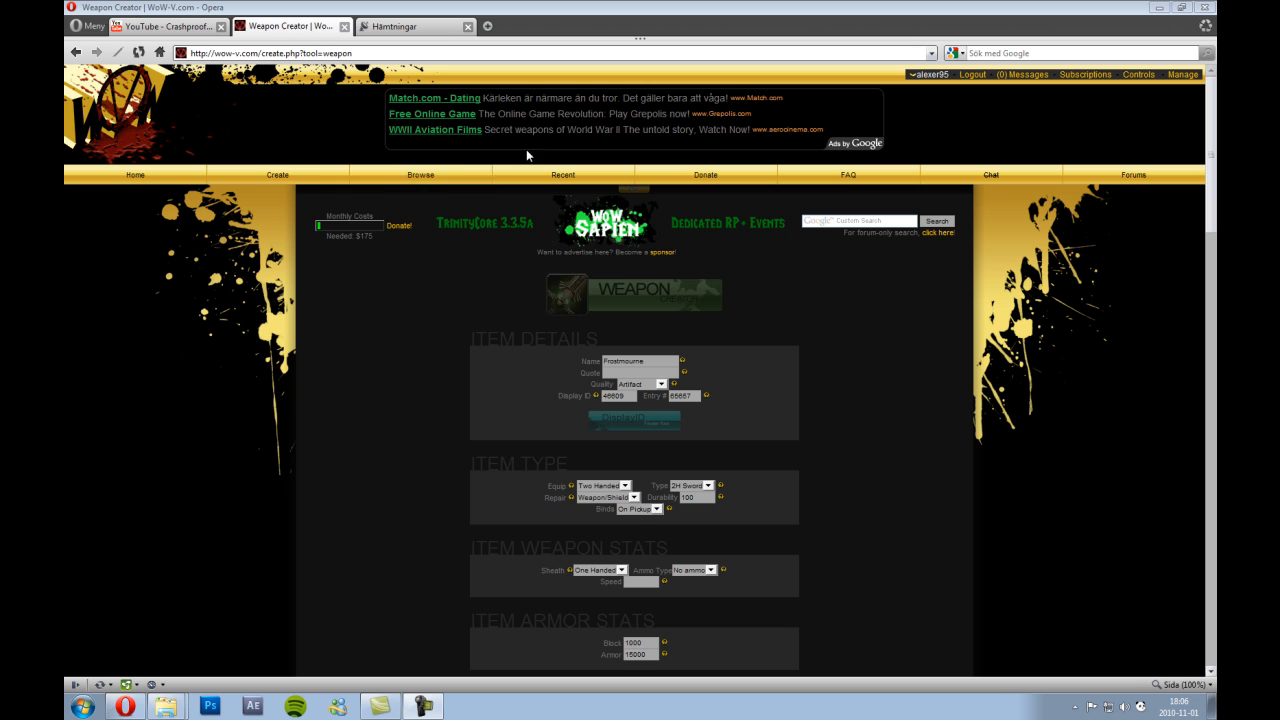
mouse_move(340, 348)
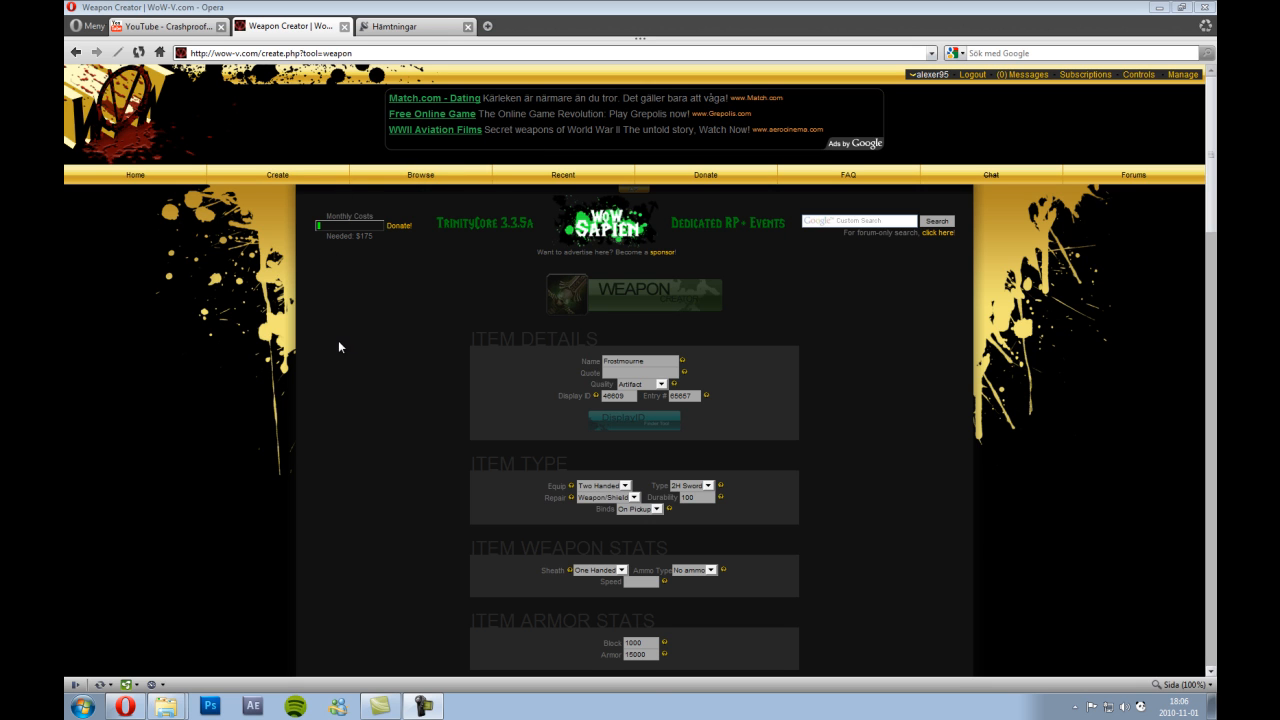
mouse_move(300, 276)
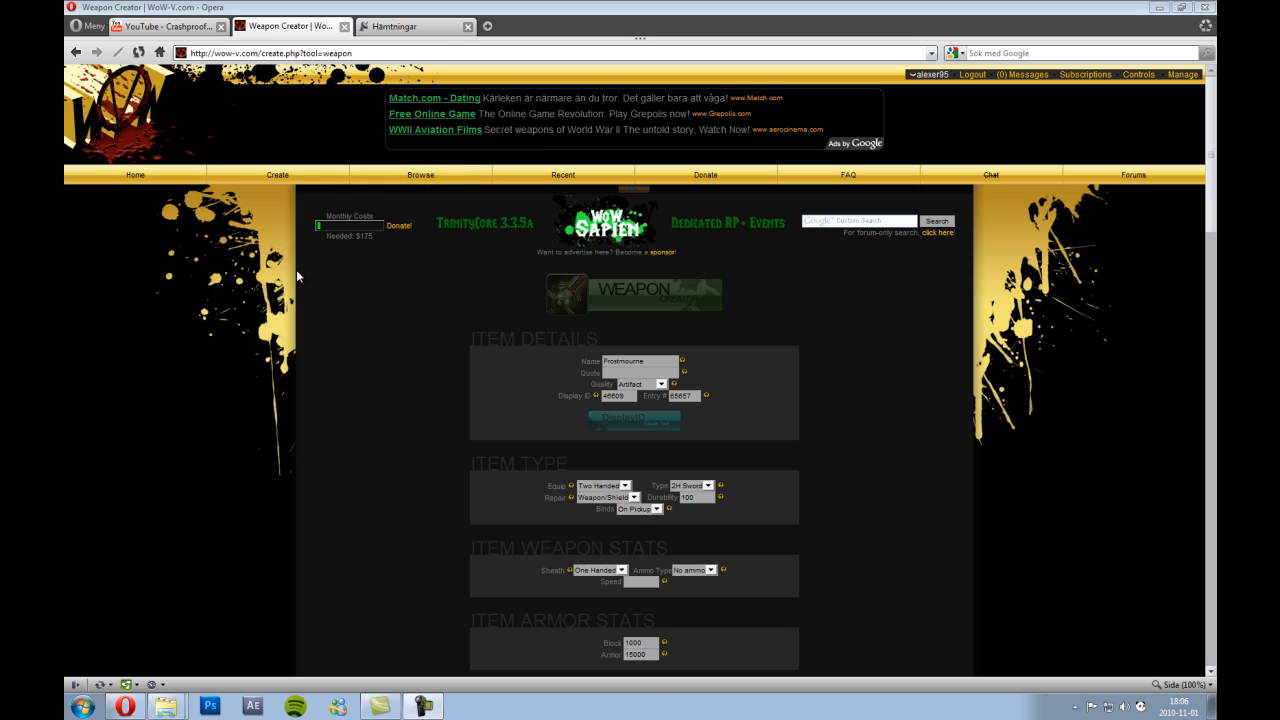
mouse_move(316, 384)
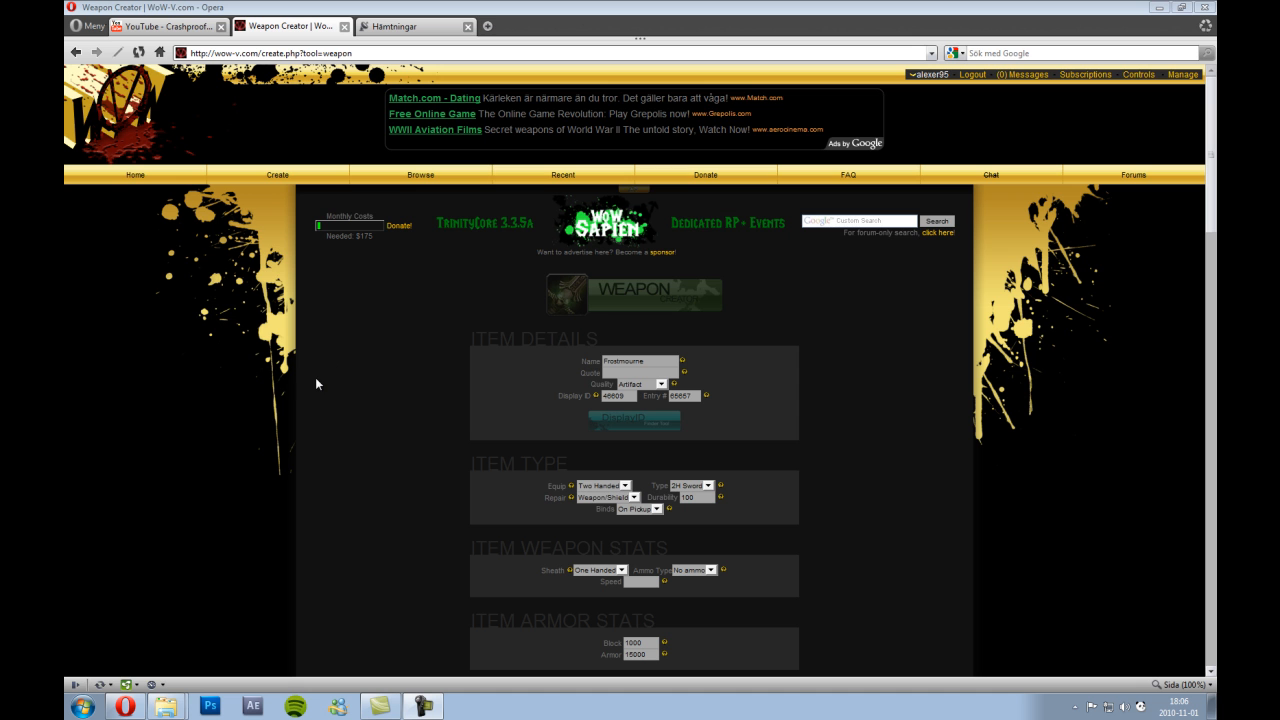
mouse_move(304, 378)
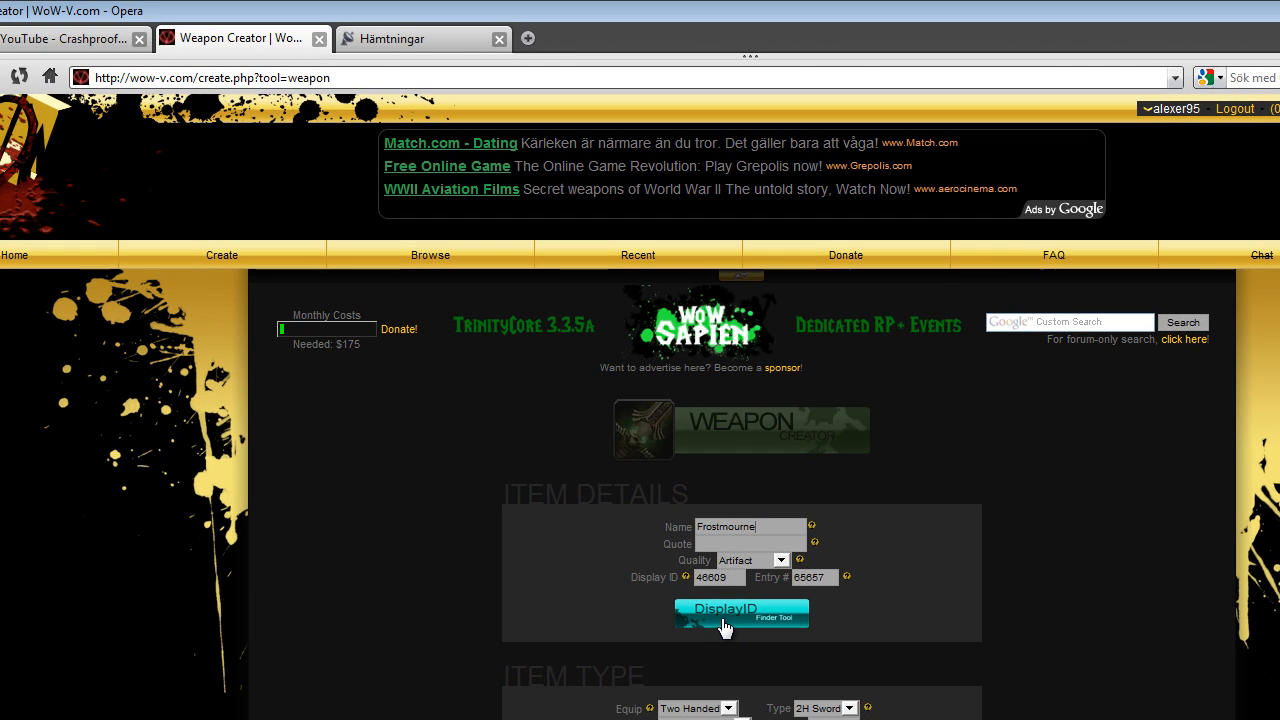
Find Frostmourne in the DisplayID Finder and apply its display ID 46609 to the weapon
left_click(740, 612)
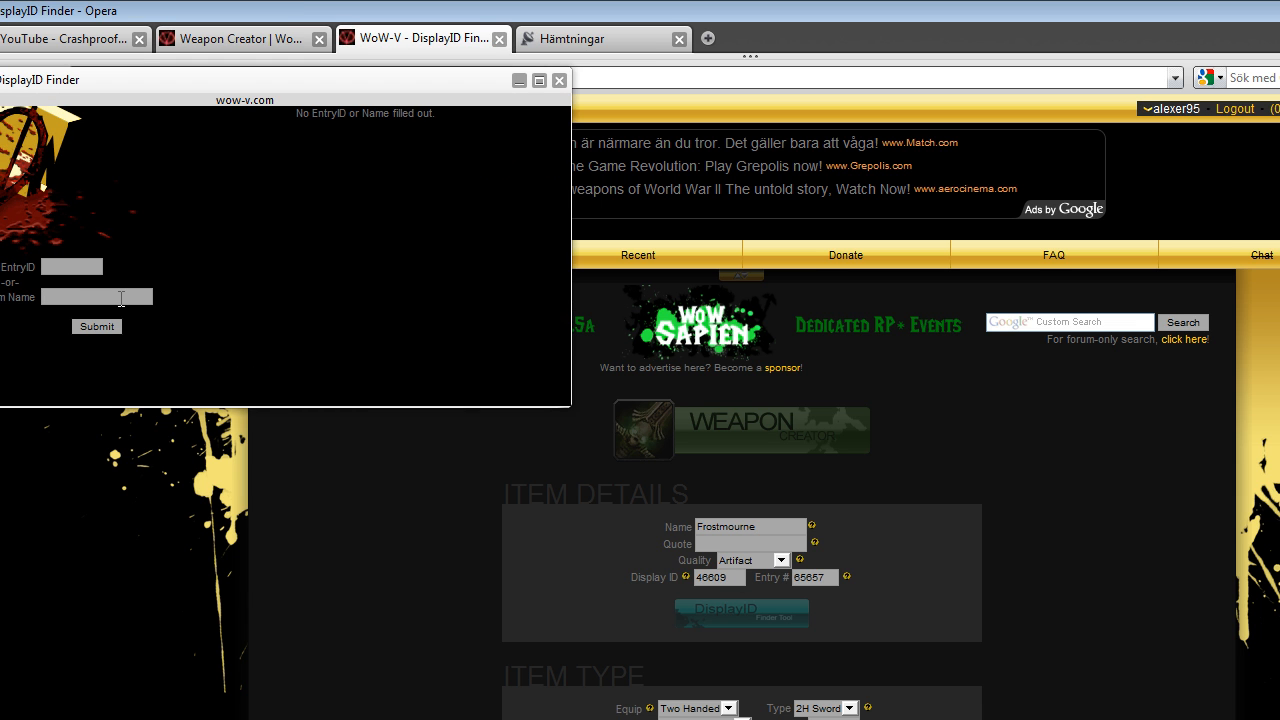
type("frostmourne")
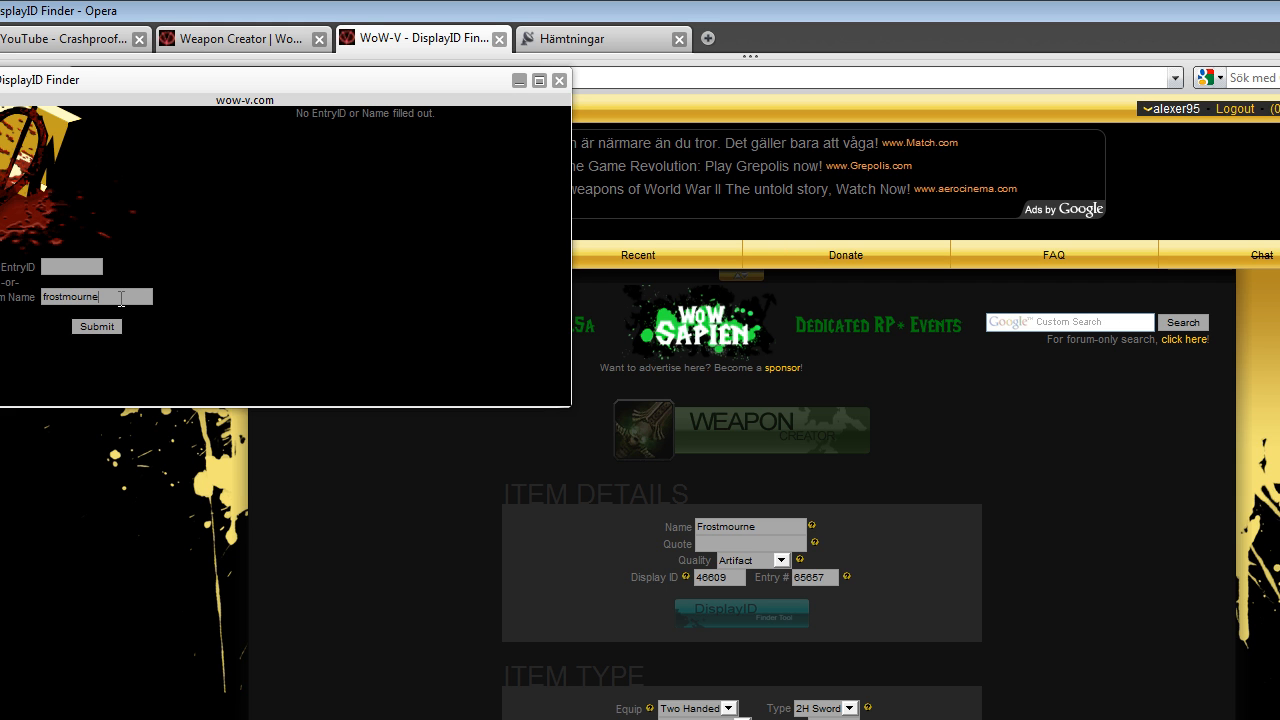
left_click(96, 326)
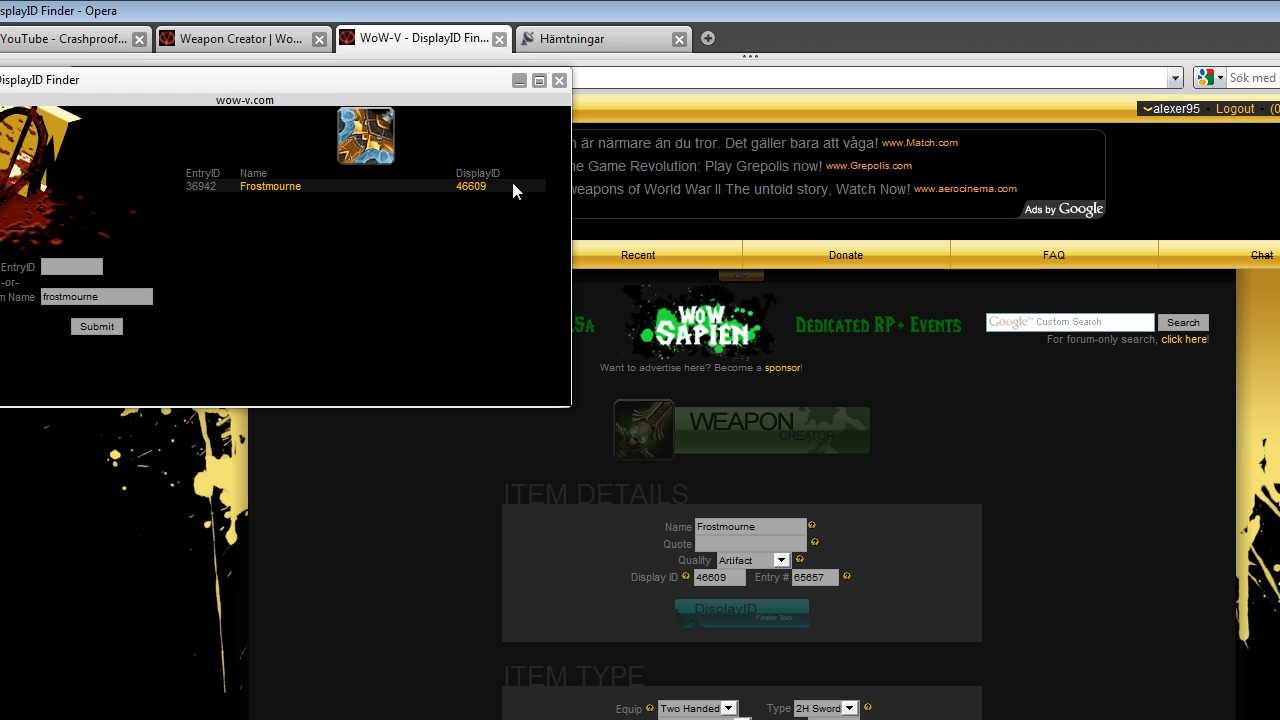
mouse_move(472, 186)
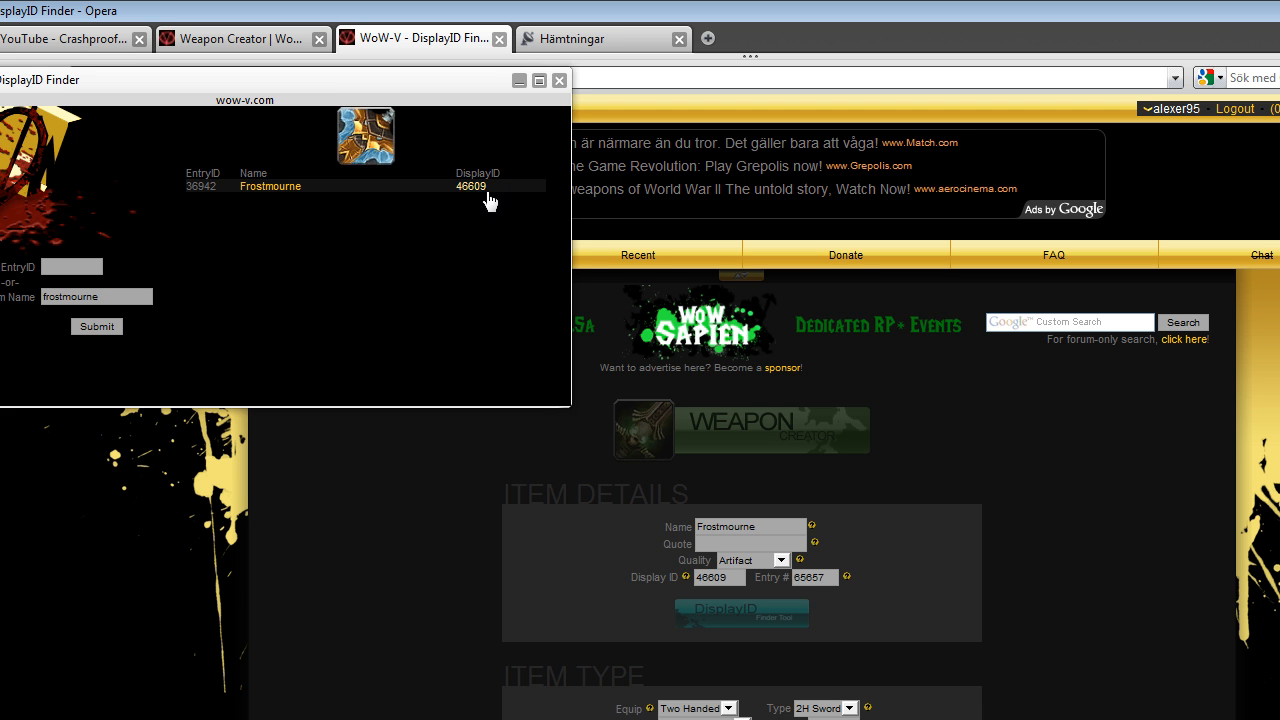
left_click(560, 80)
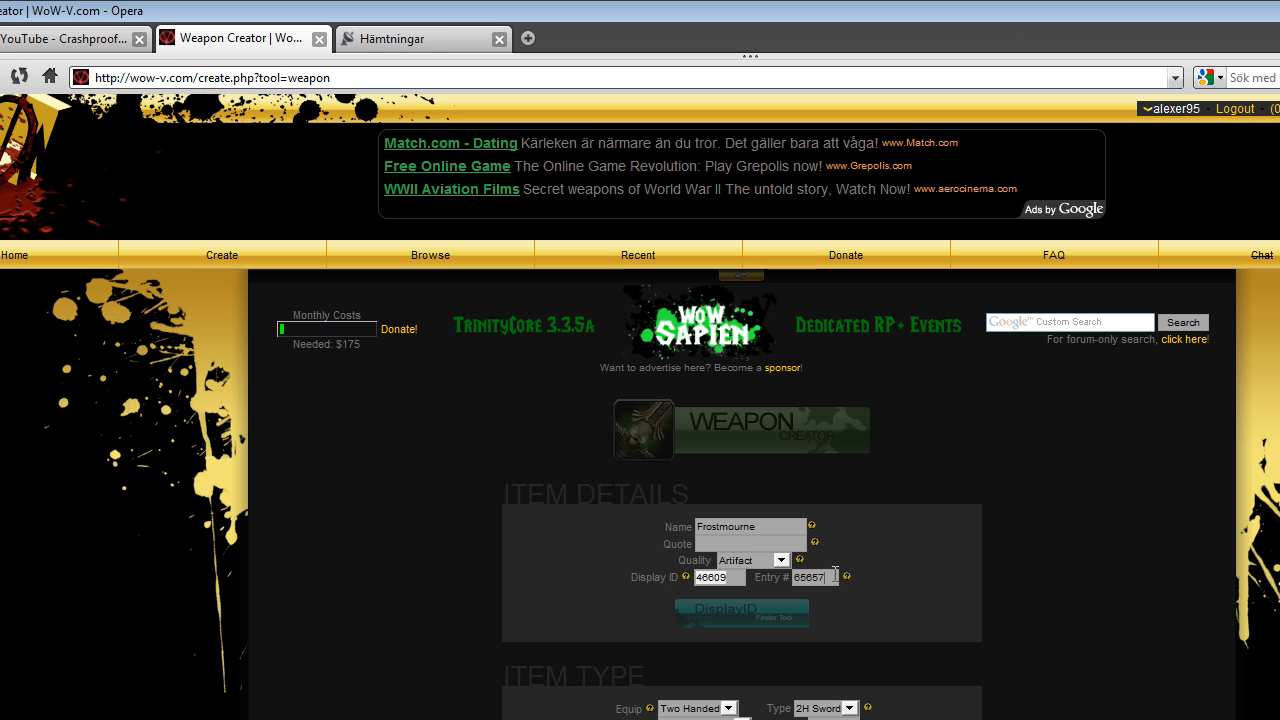
mouse_move(904, 574)
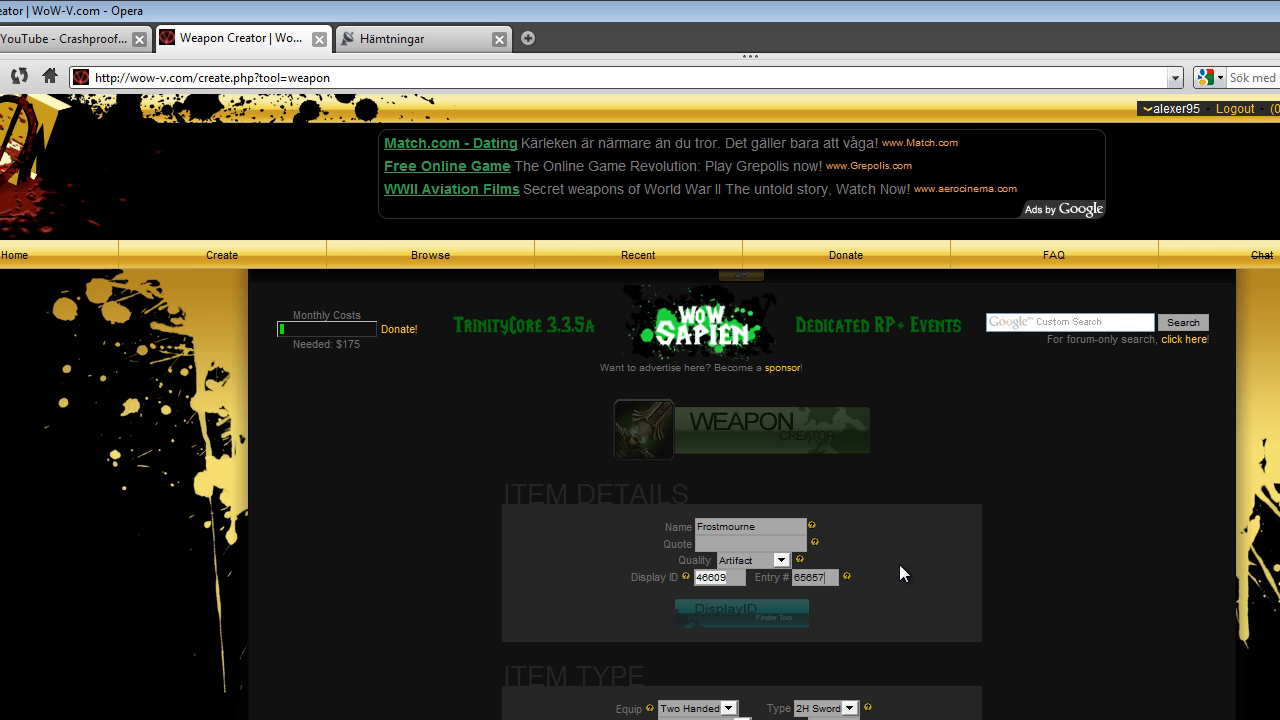
mouse_move(918, 582)
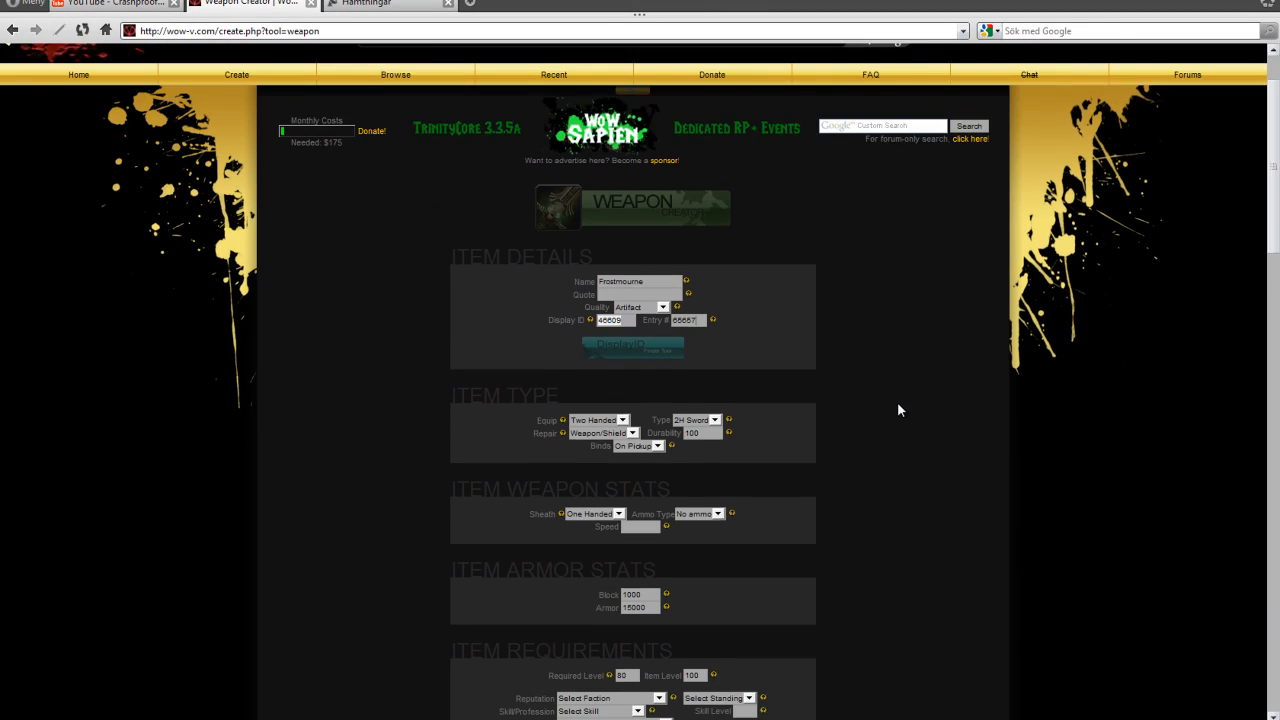
scroll("down", 3)
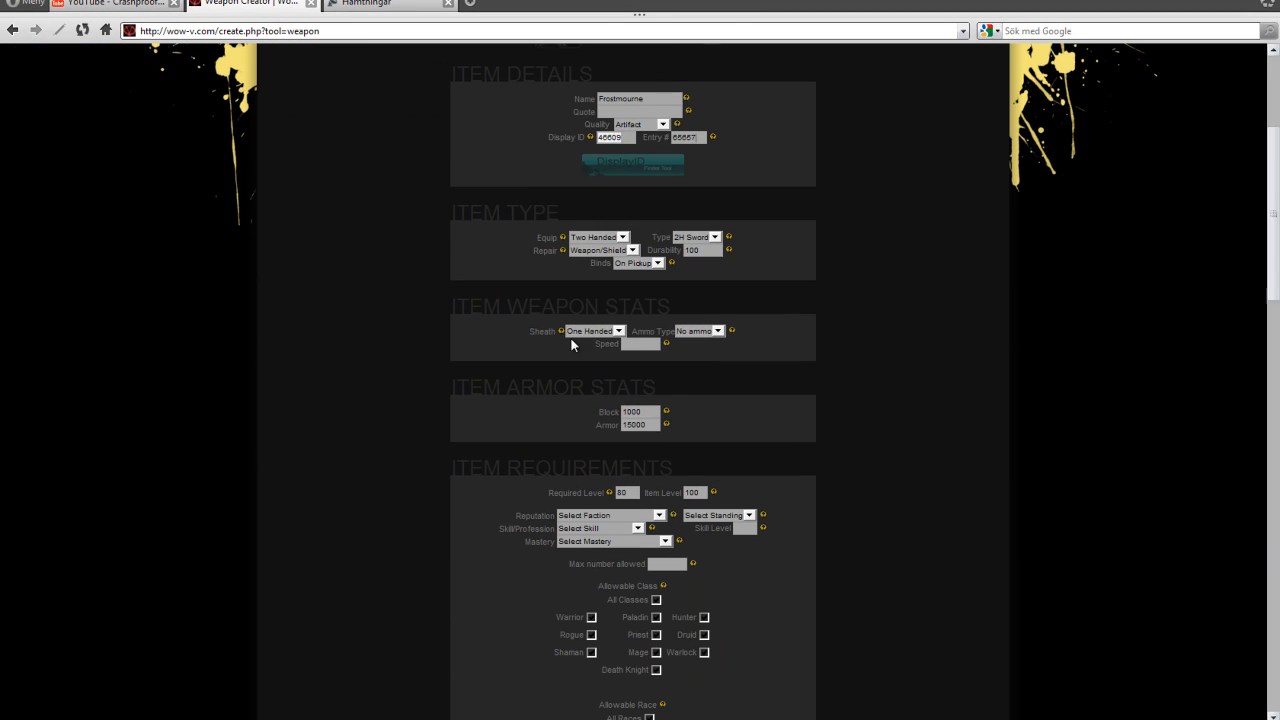
scroll("down", 3)
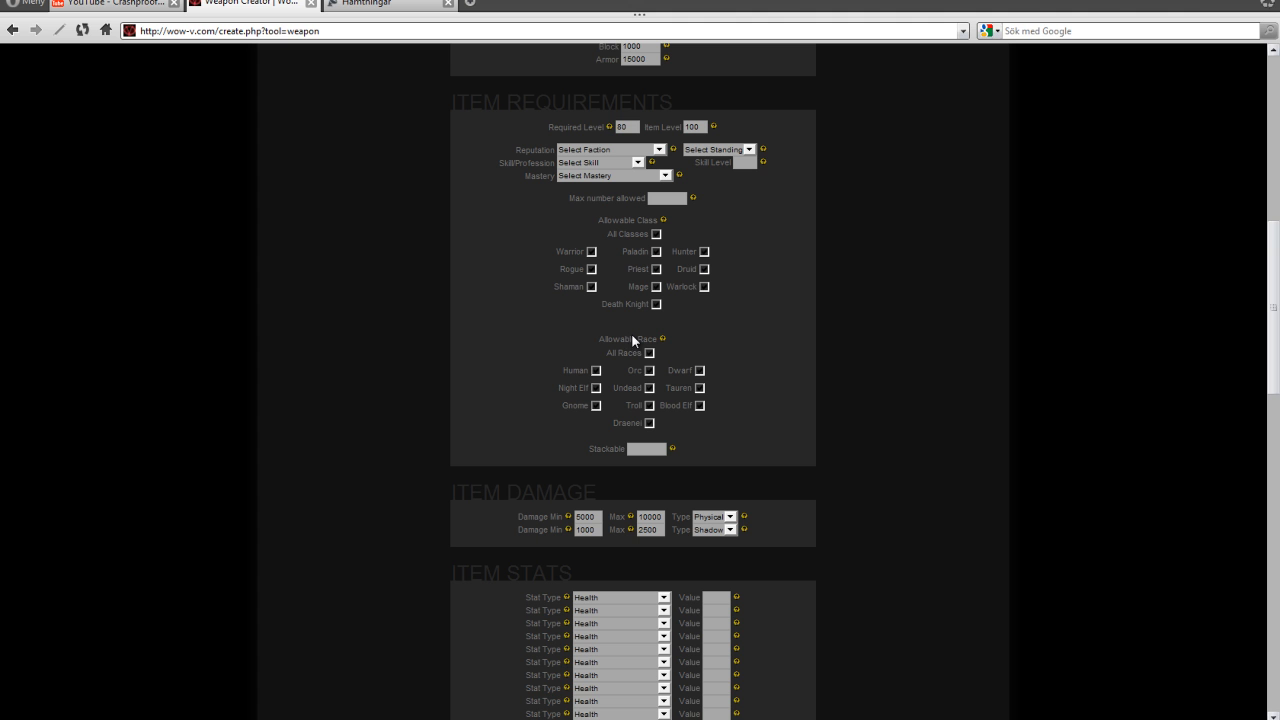
mouse_move(782, 270)
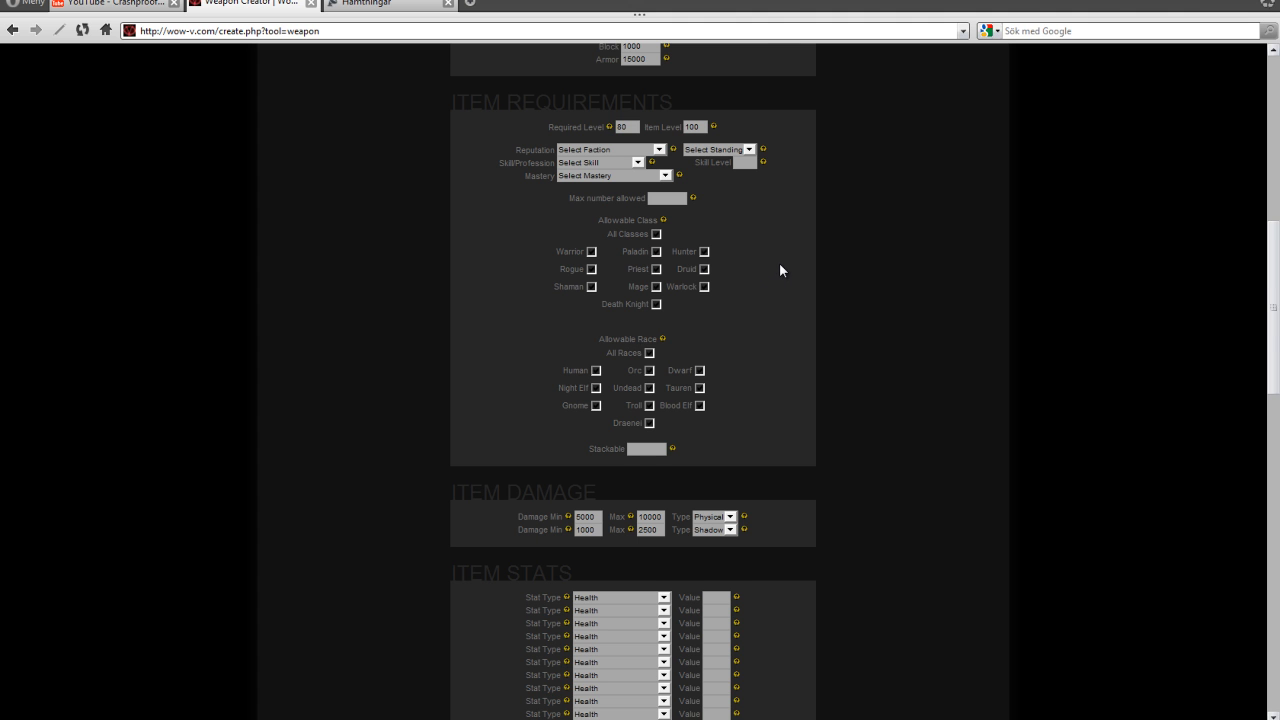
scroll("down", 3)
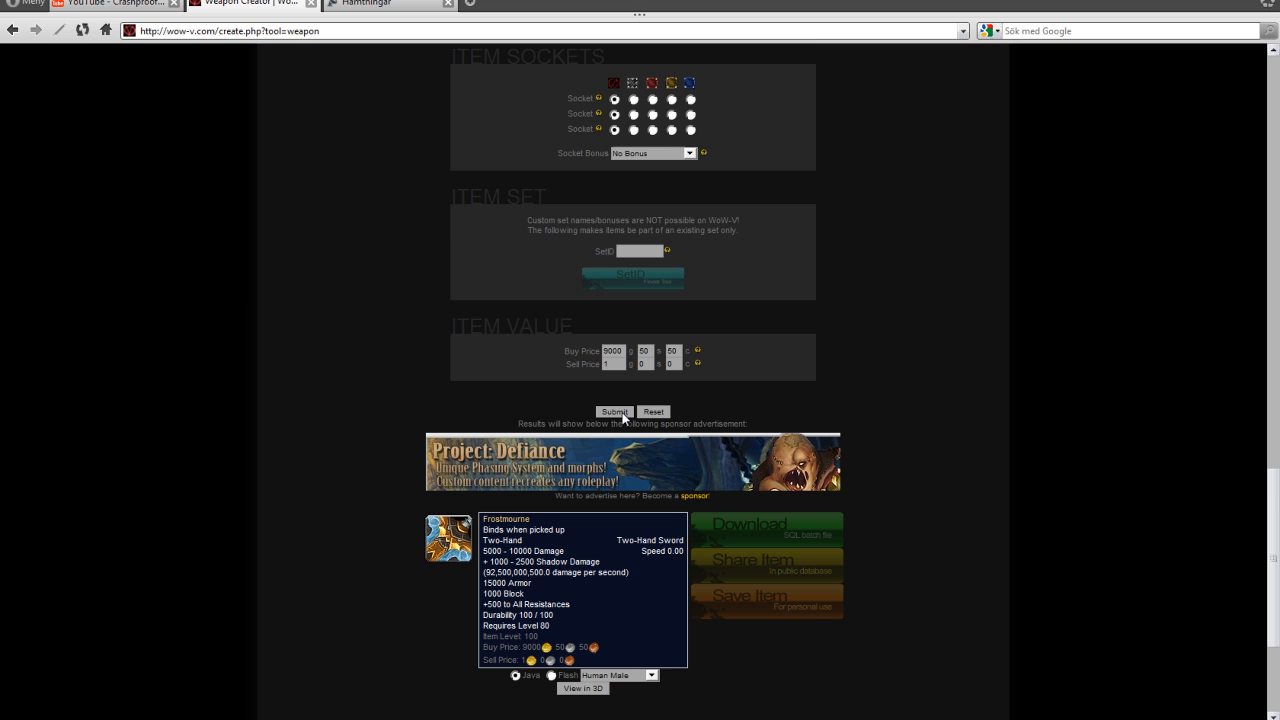
Download the ArcEmu batch file Frostmourne-65657.sql for the weapon
scroll("down", 3)
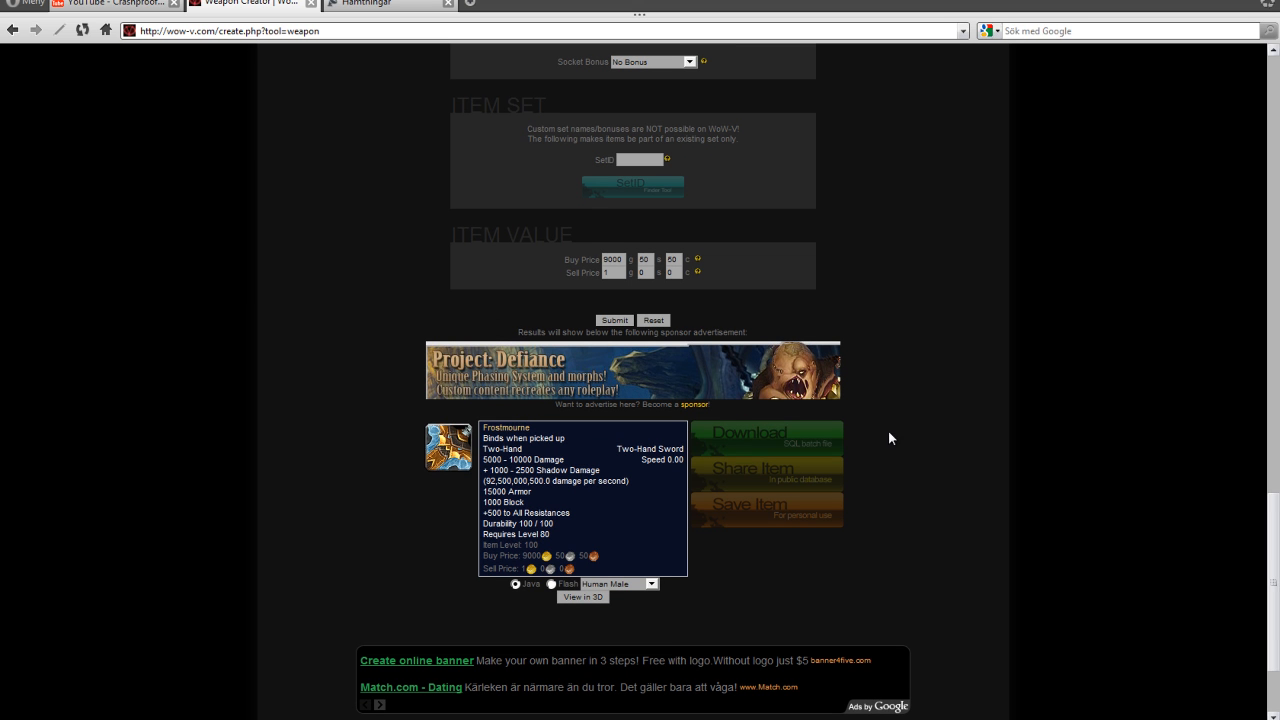
left_click(766, 432)
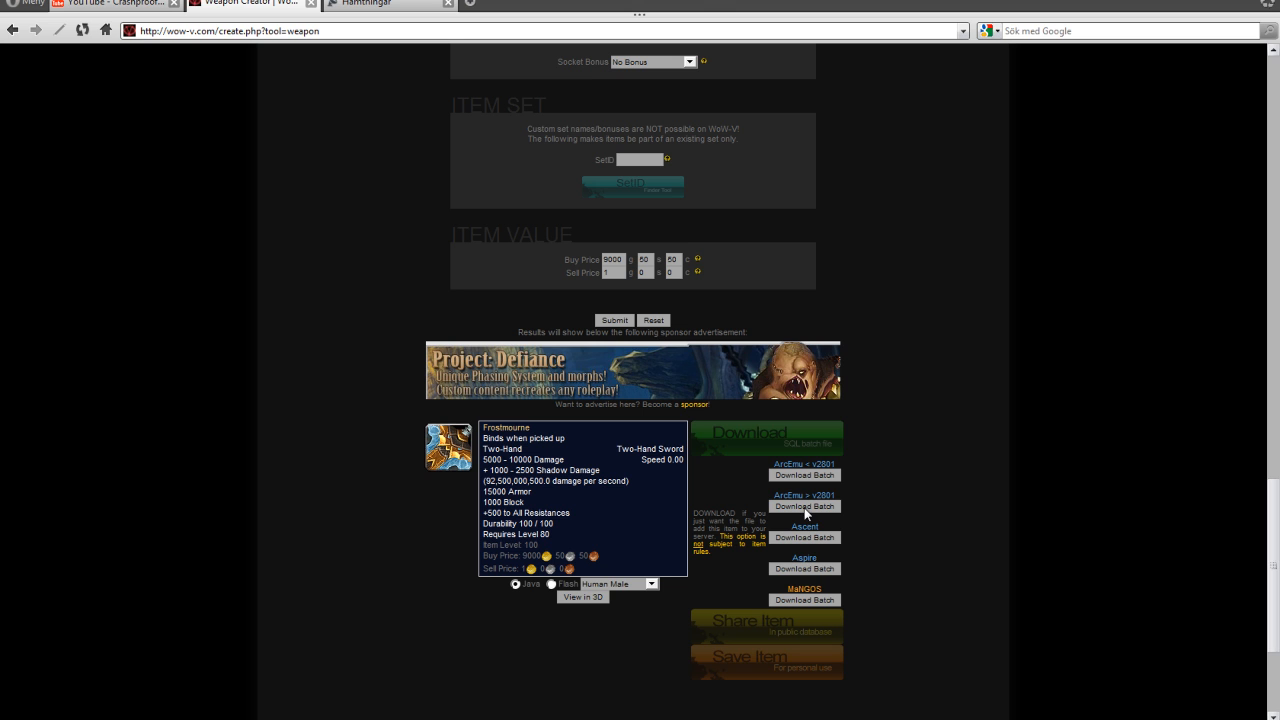
mouse_move(806, 510)
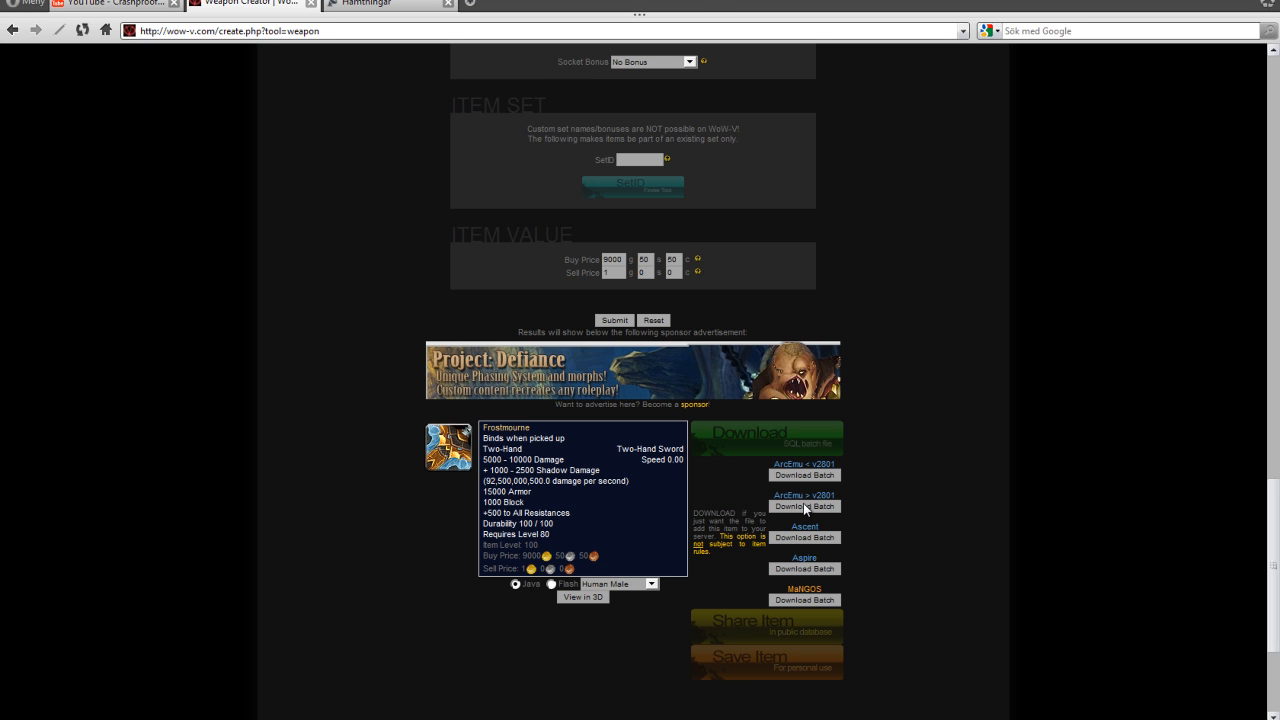
left_click(804, 504)
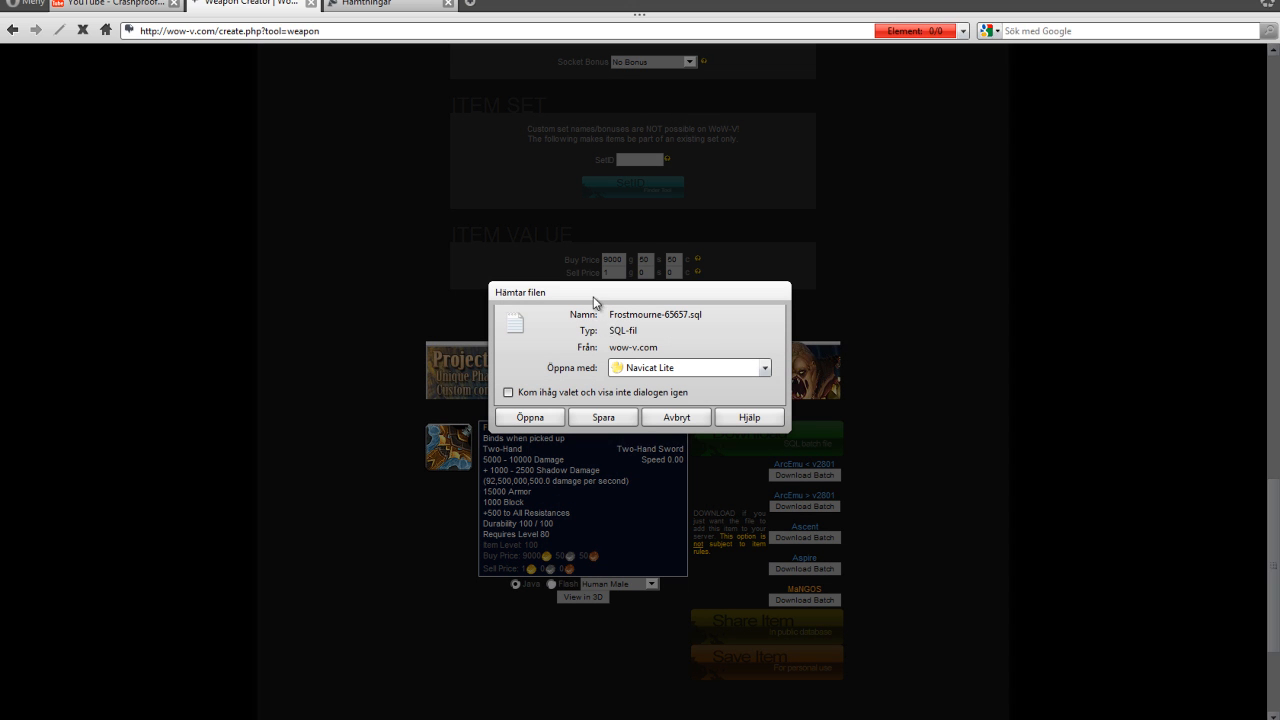
left_click(604, 418)
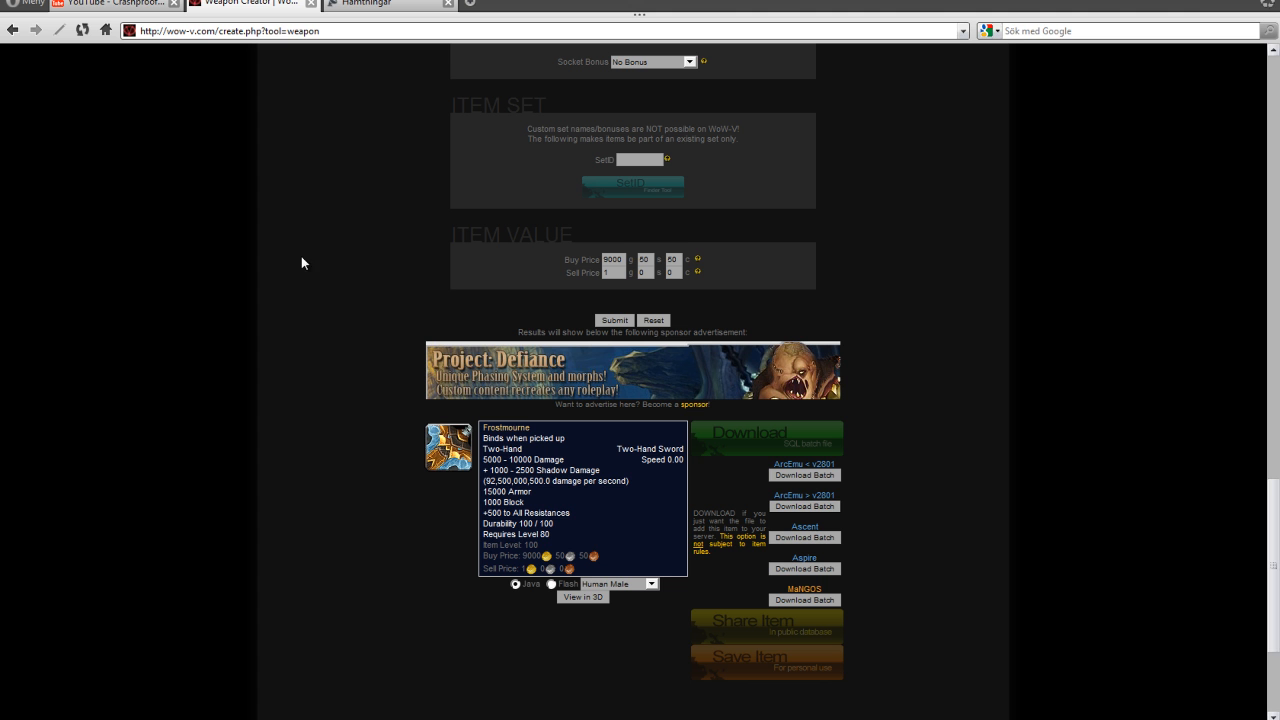
mouse_move(280, 94)
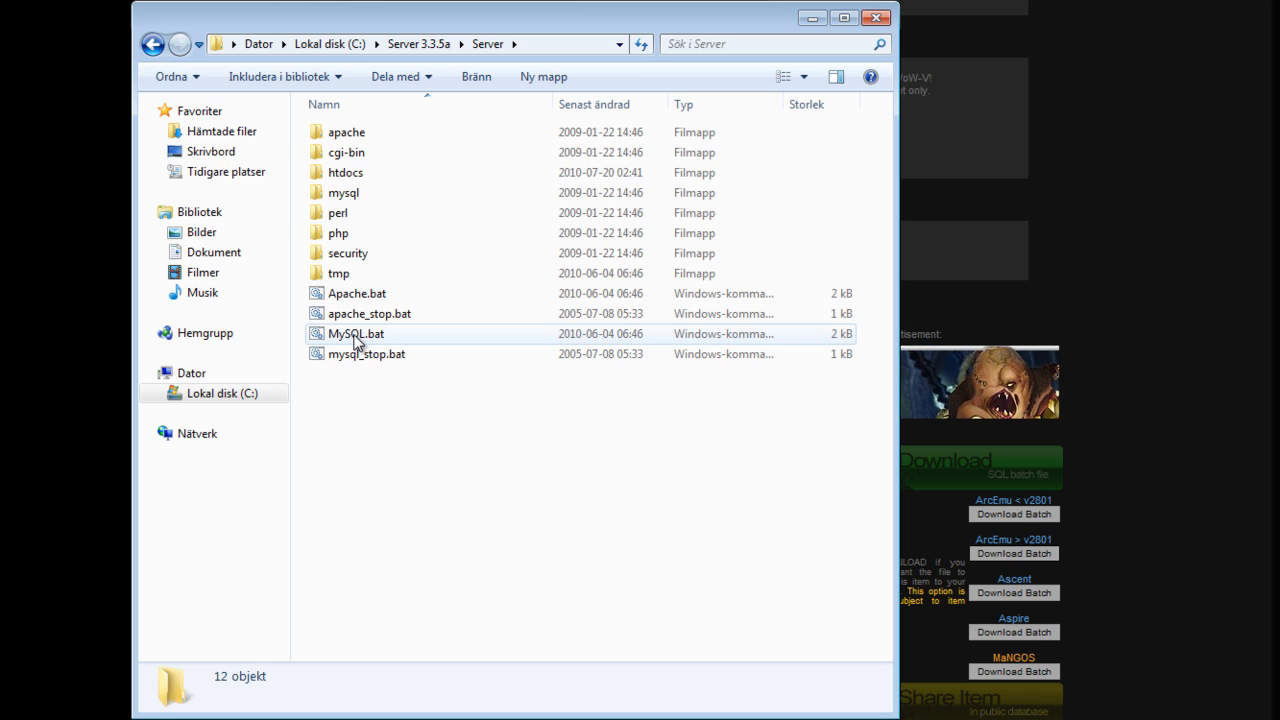
Run MySQL.bat from the Server folder so the database server is ready for connections
double_click(356, 332)
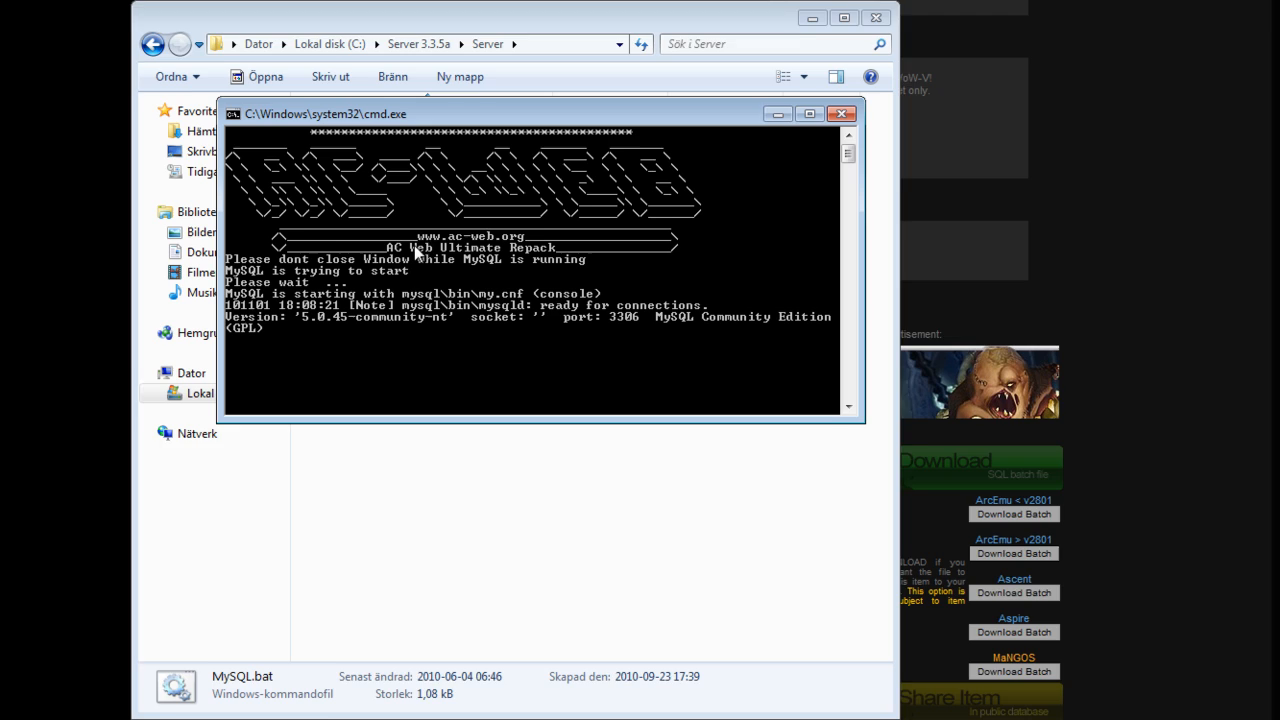
left_click(24, 700)
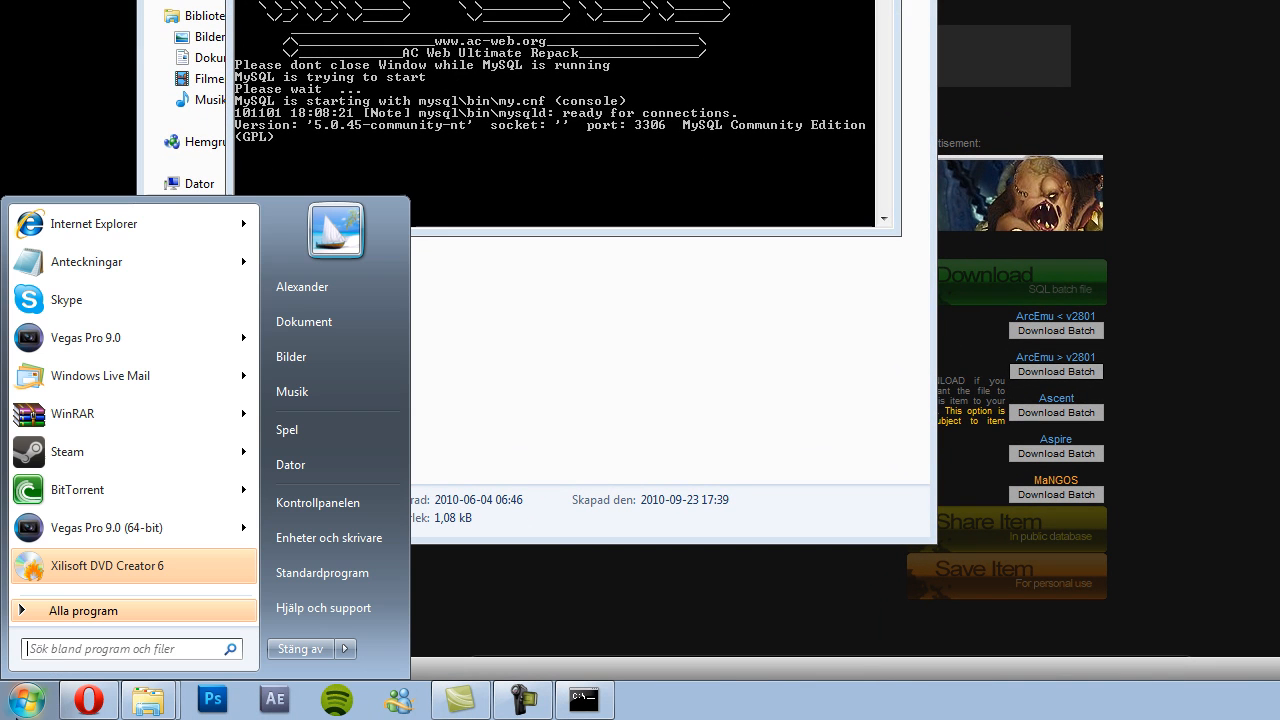
Launch Navicat Lite from the Start menu search and connect to GlobeShire
type("na")
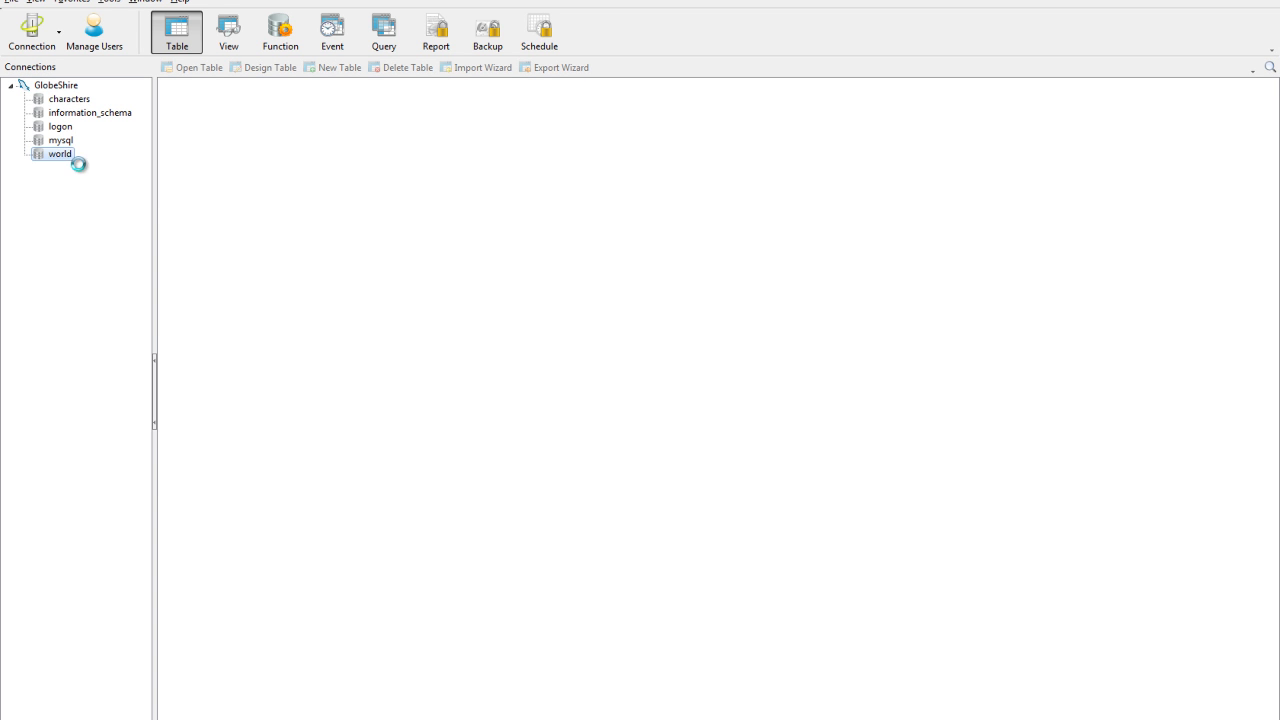
Execute Frostmourne-65657.sql against the world database and close the finished import
right_click(60, 154)
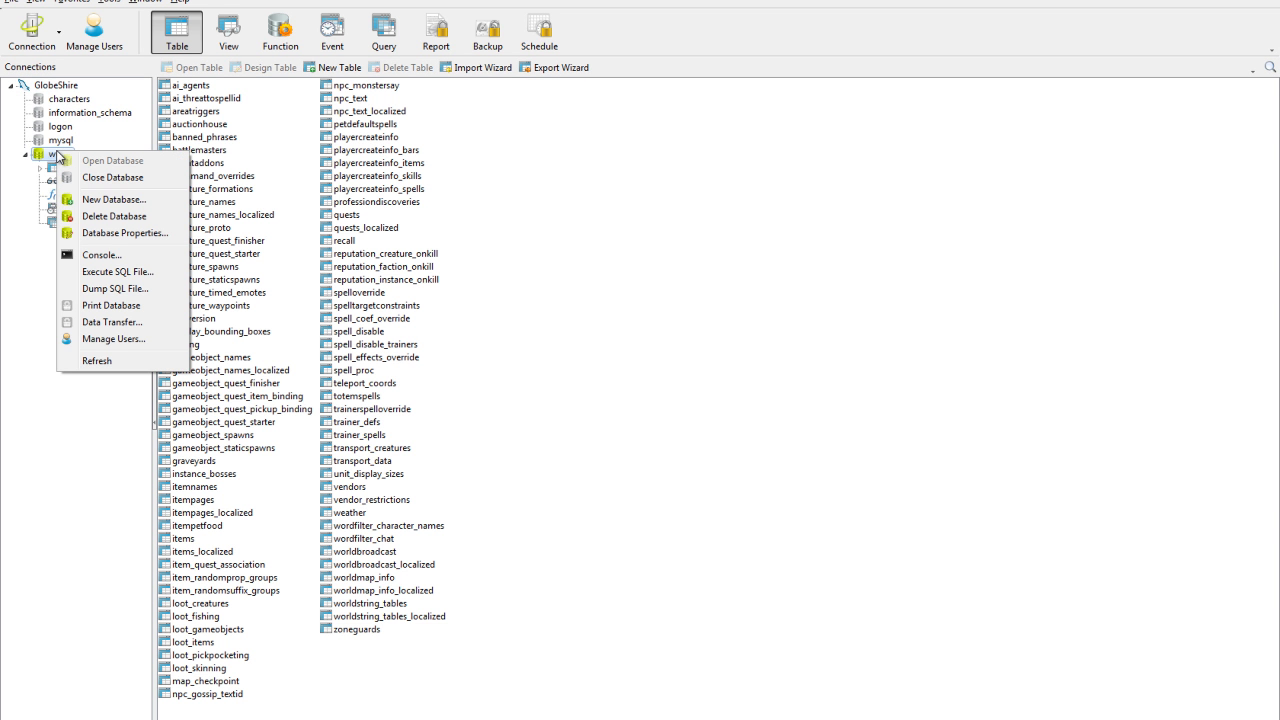
mouse_move(116, 272)
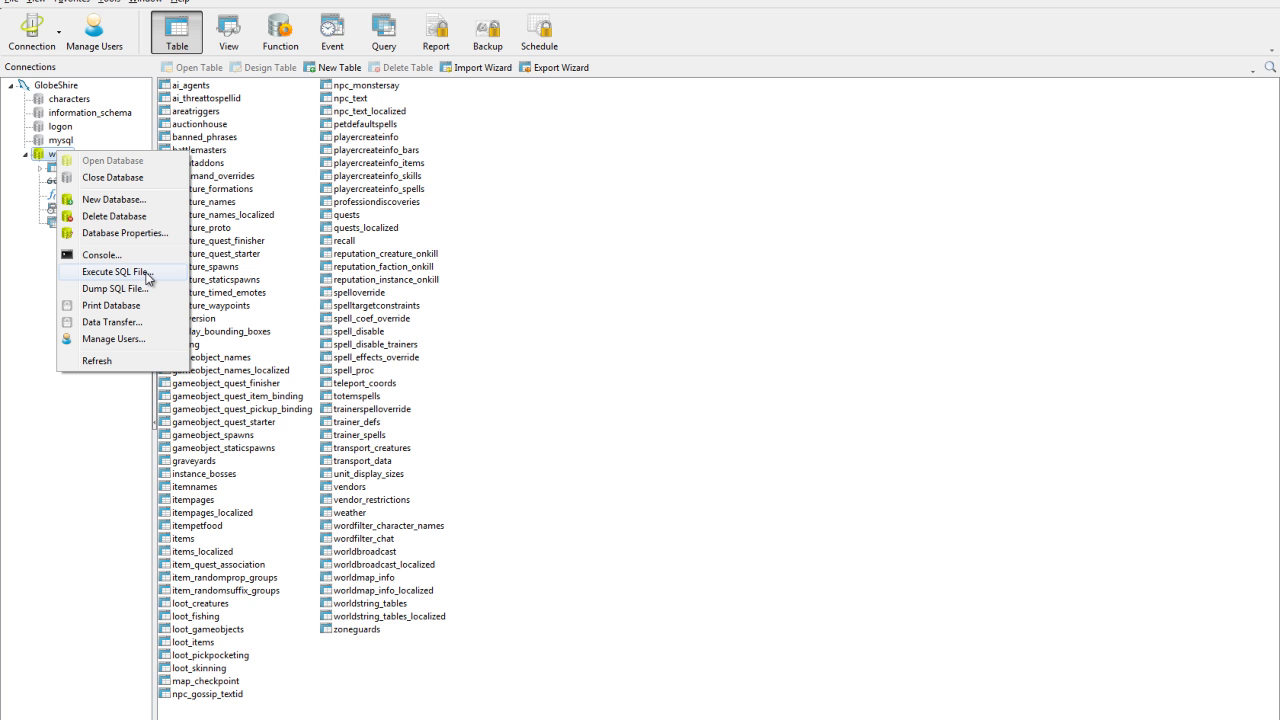
left_click(116, 272)
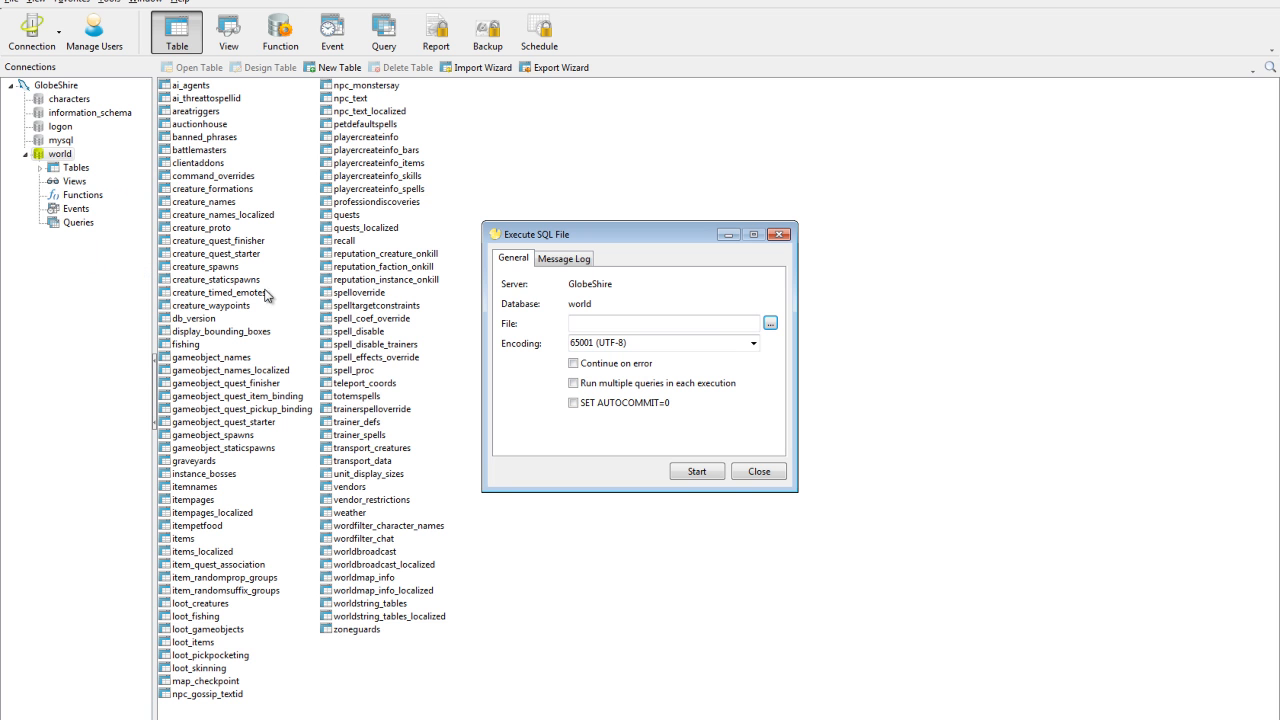
left_click(770, 324)
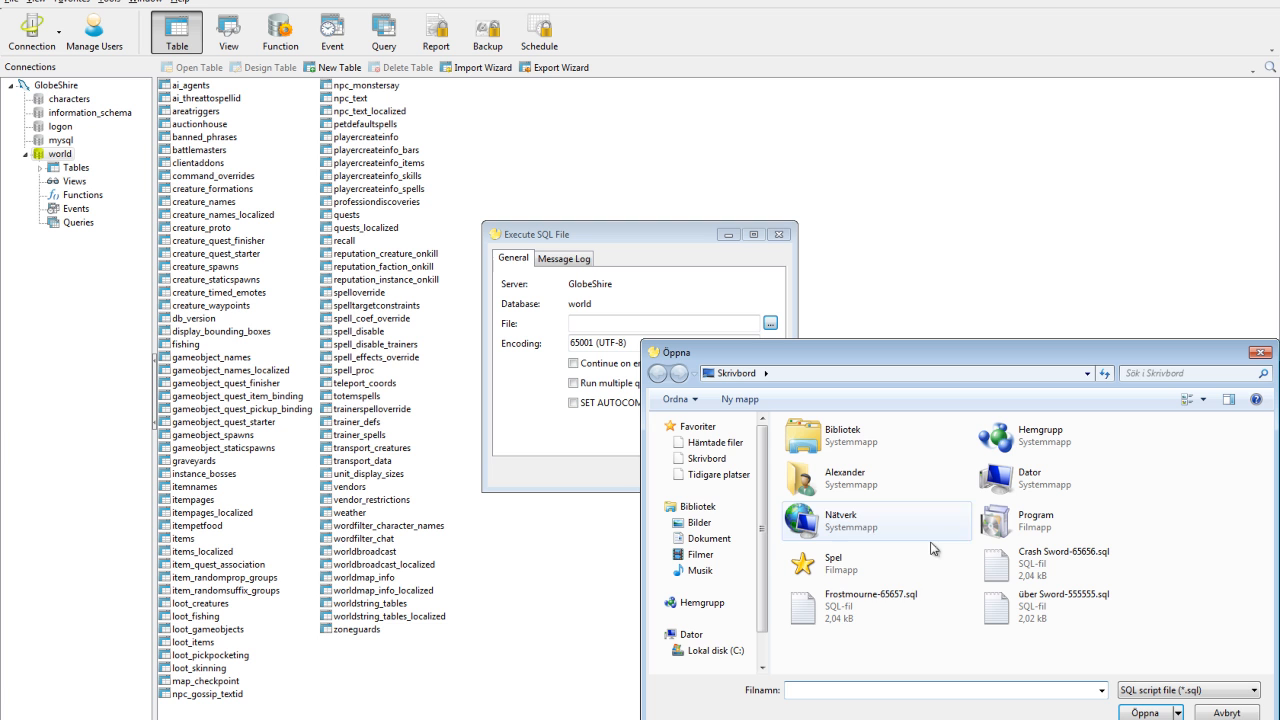
left_click(876, 606)
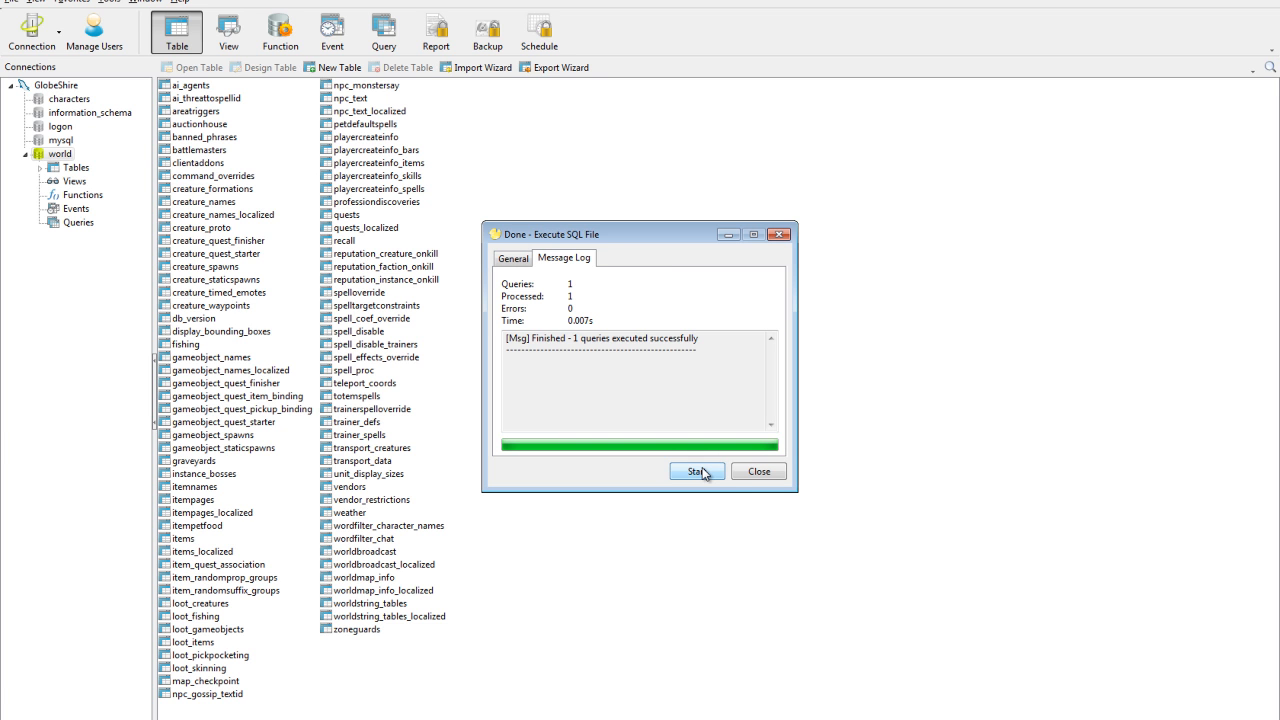
left_click(756, 472)
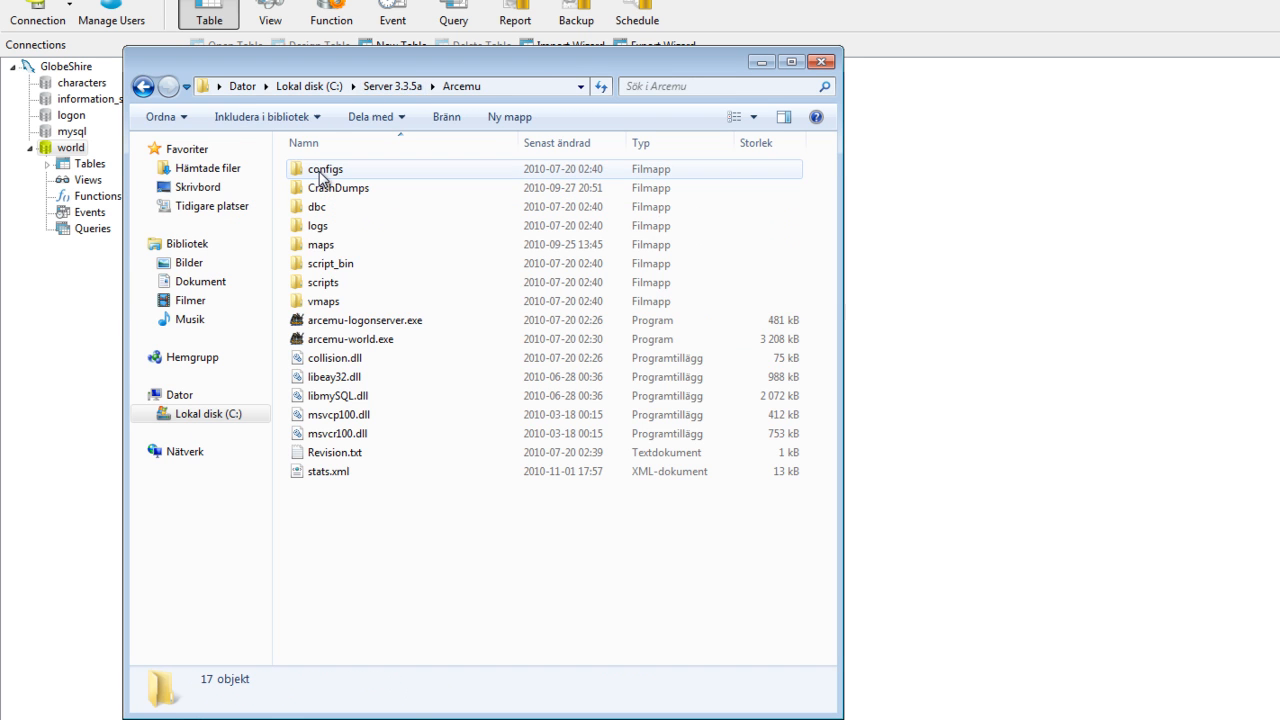
Start arcemu-logonserver.exe and arcemu-world.exe so both server consoles are running
double_click(364, 320)
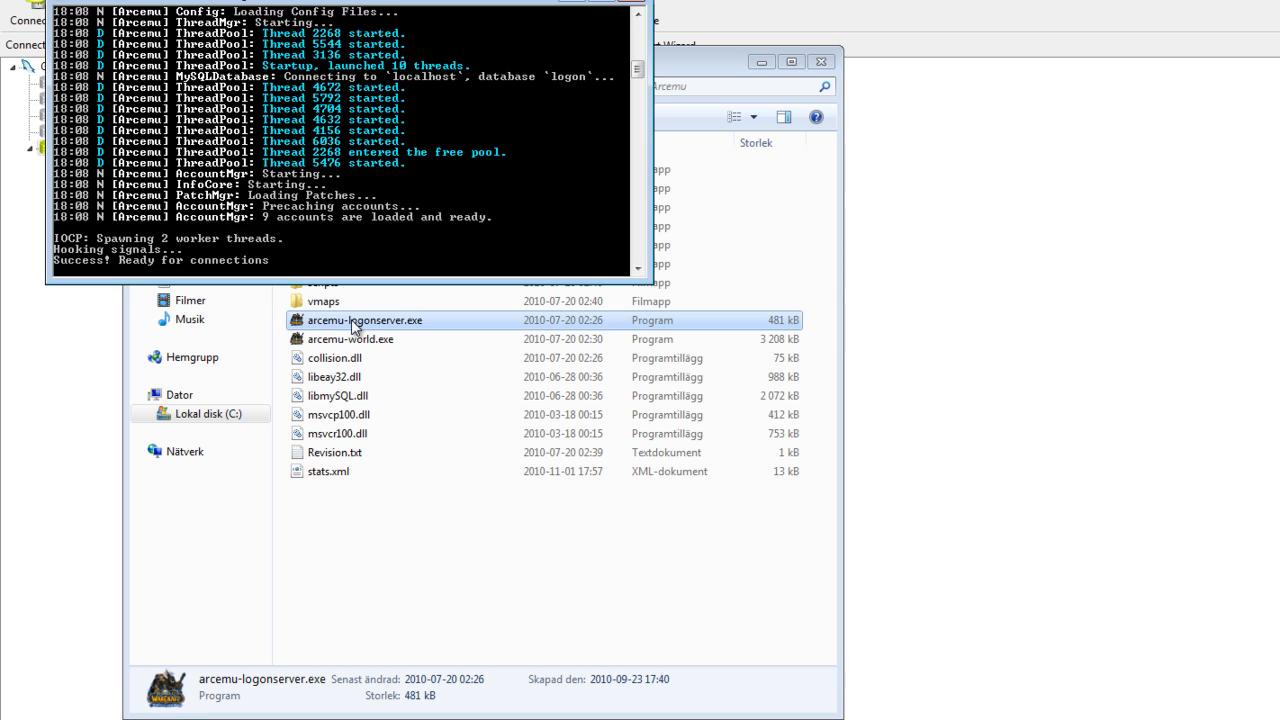
double_click(350, 338)
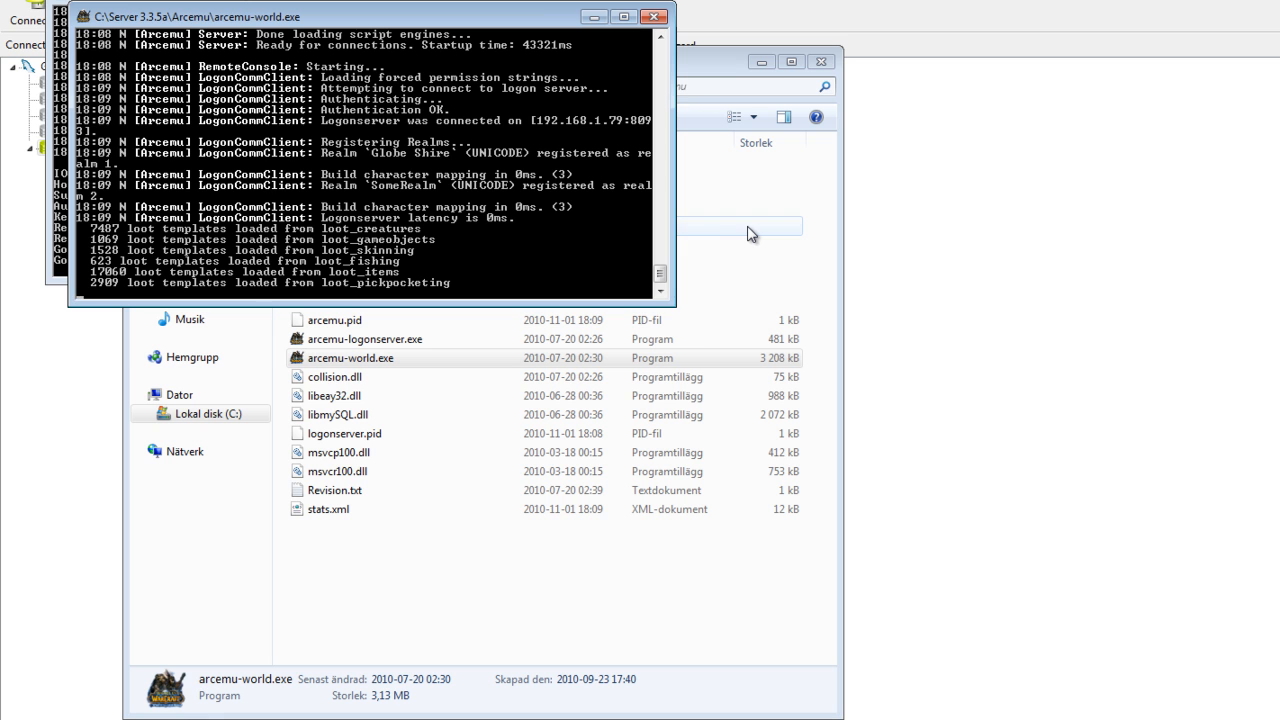
left_click(12, 712)
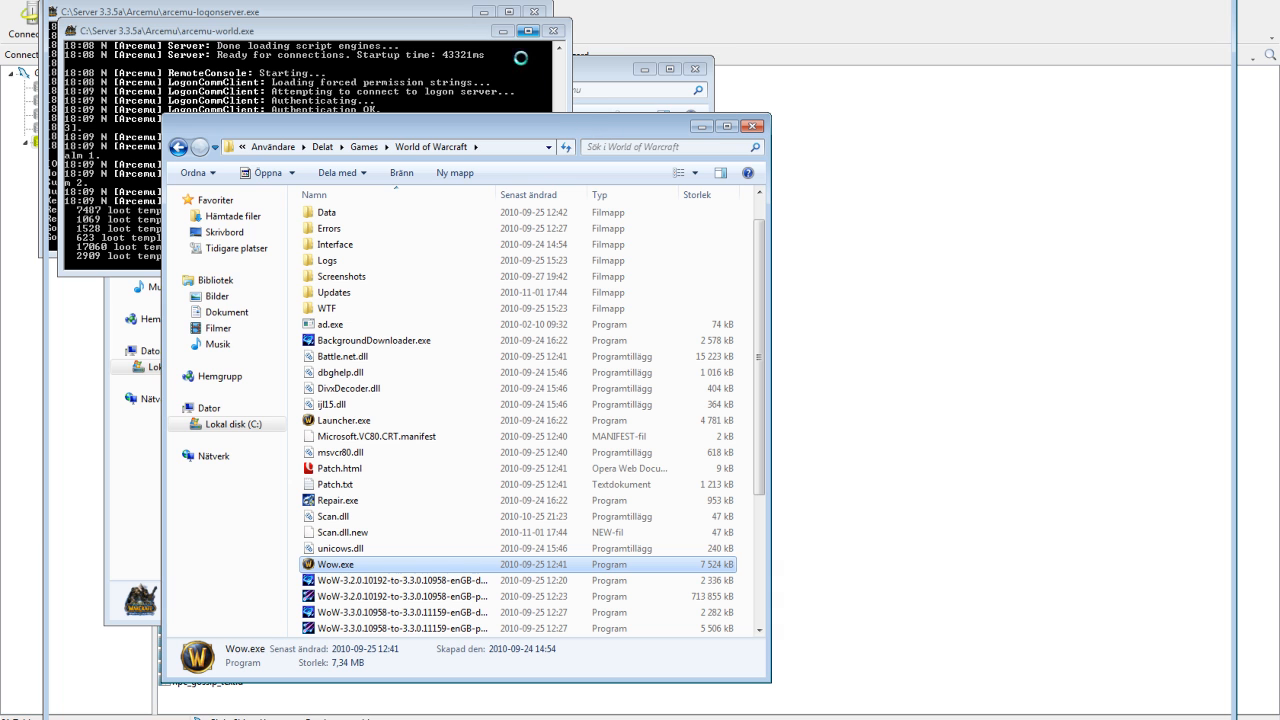
Launch Wow.exe and log in with the account credentials to reach character selection
double_click(336, 564)
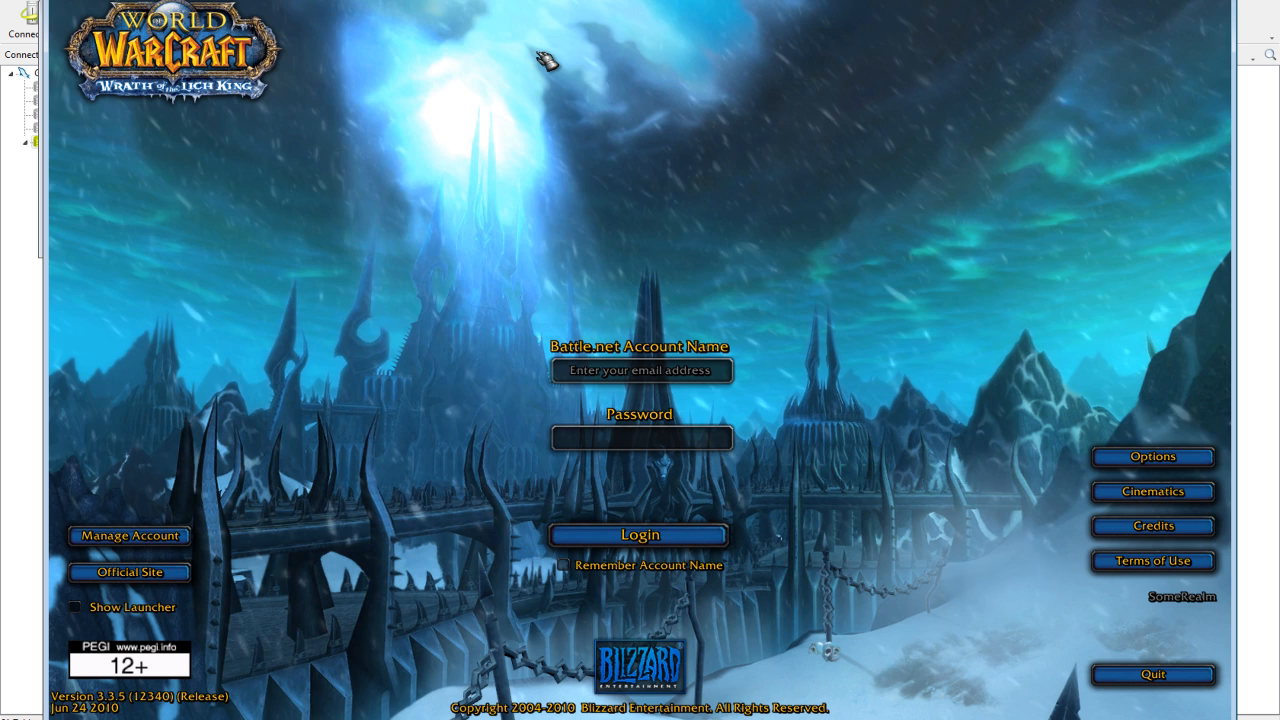
type("c")
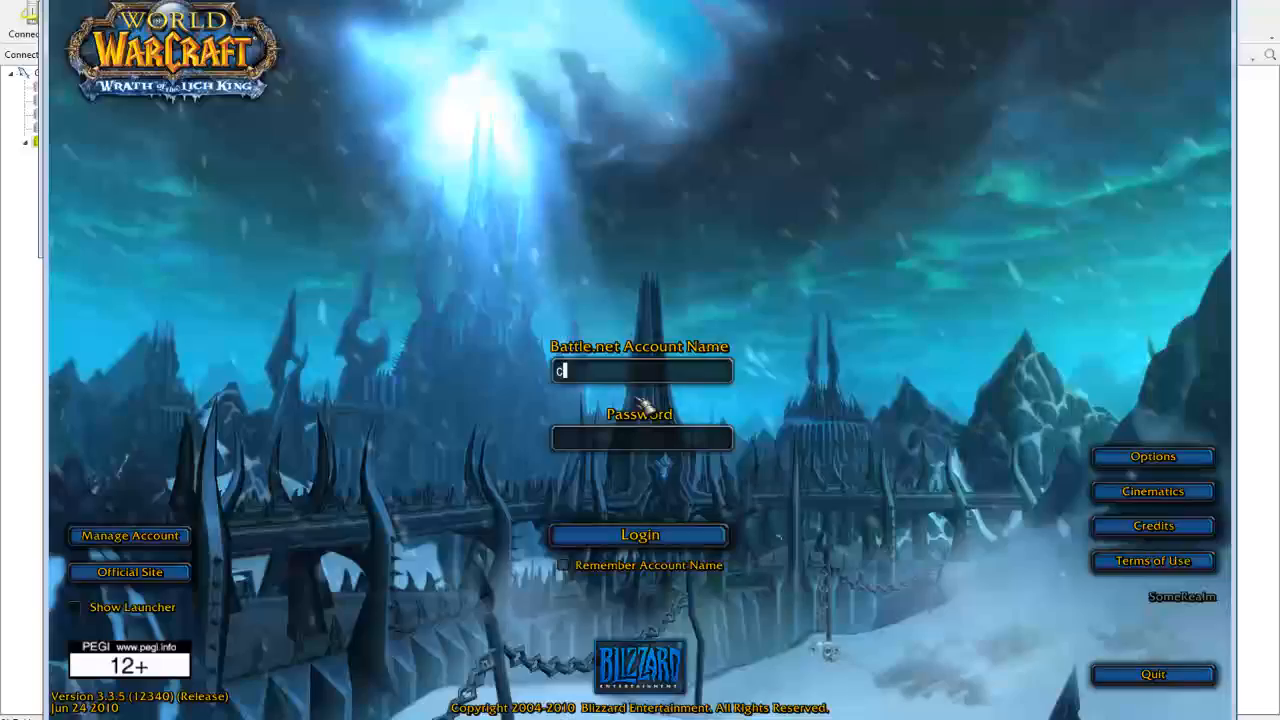
type("rashproofcode")
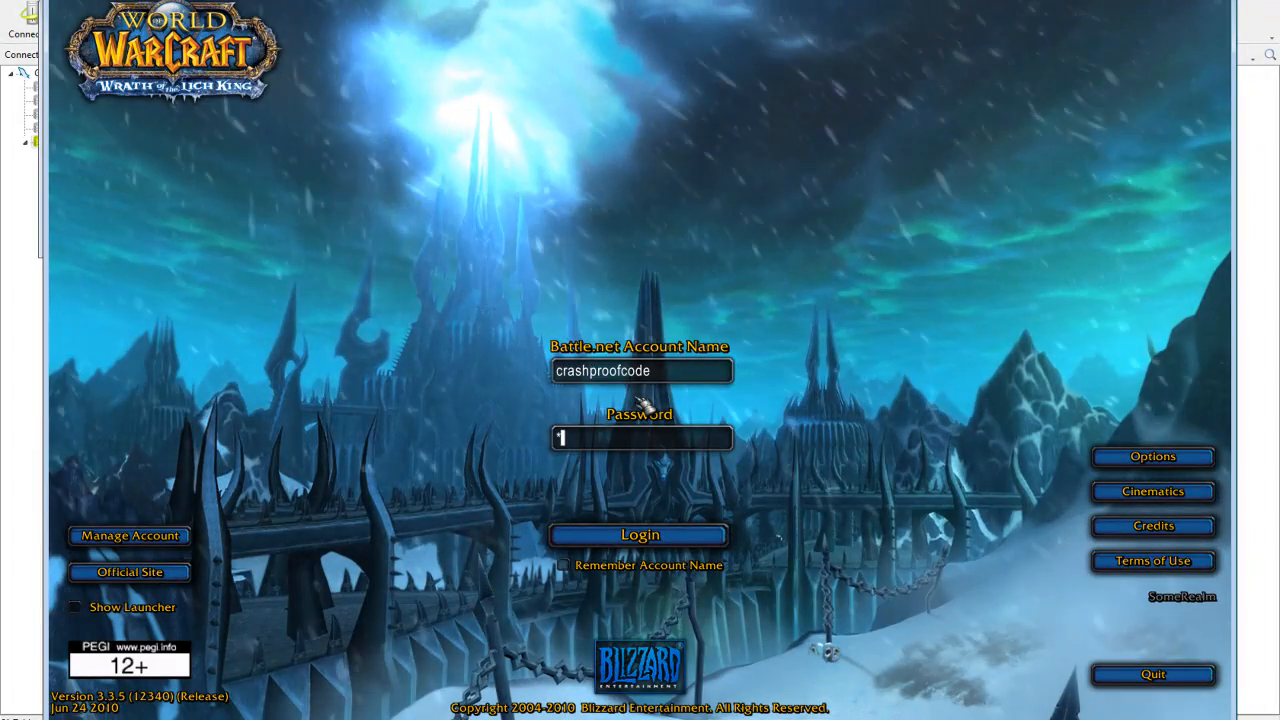
left_click(640, 534)
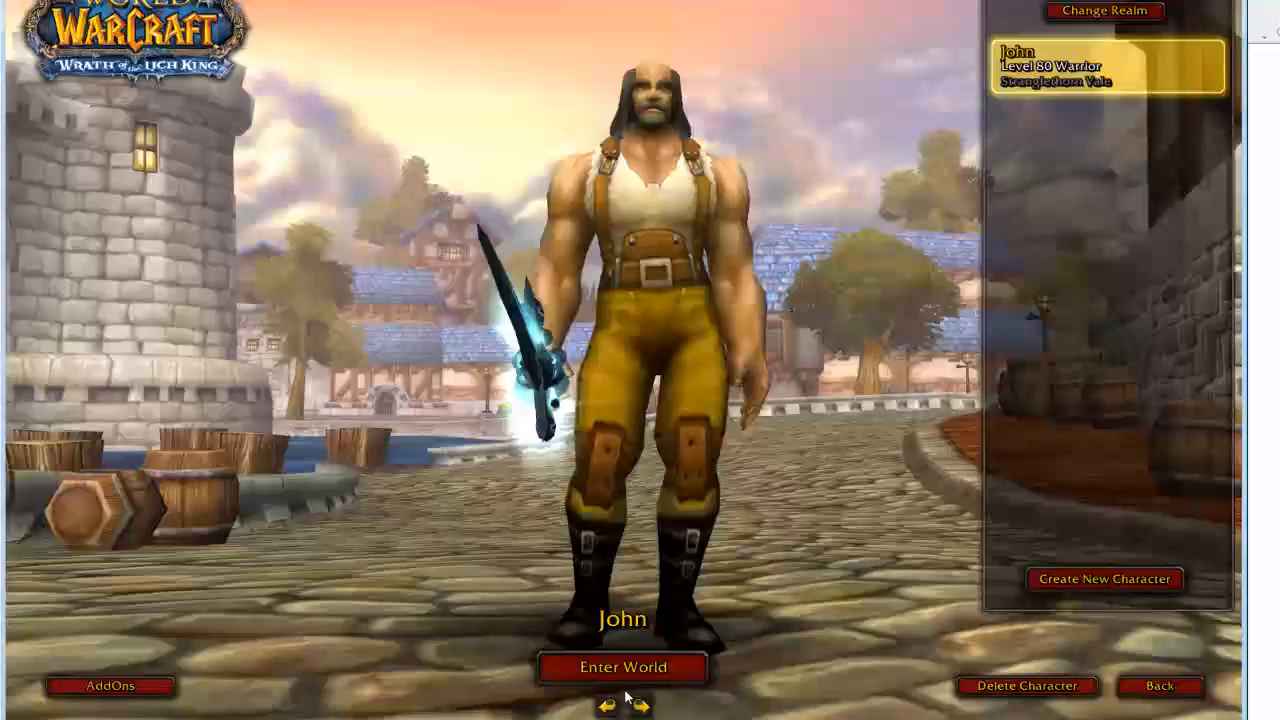
Enter the world as John the level 80 warrior and dismiss the addon error popup
left_click(622, 668)
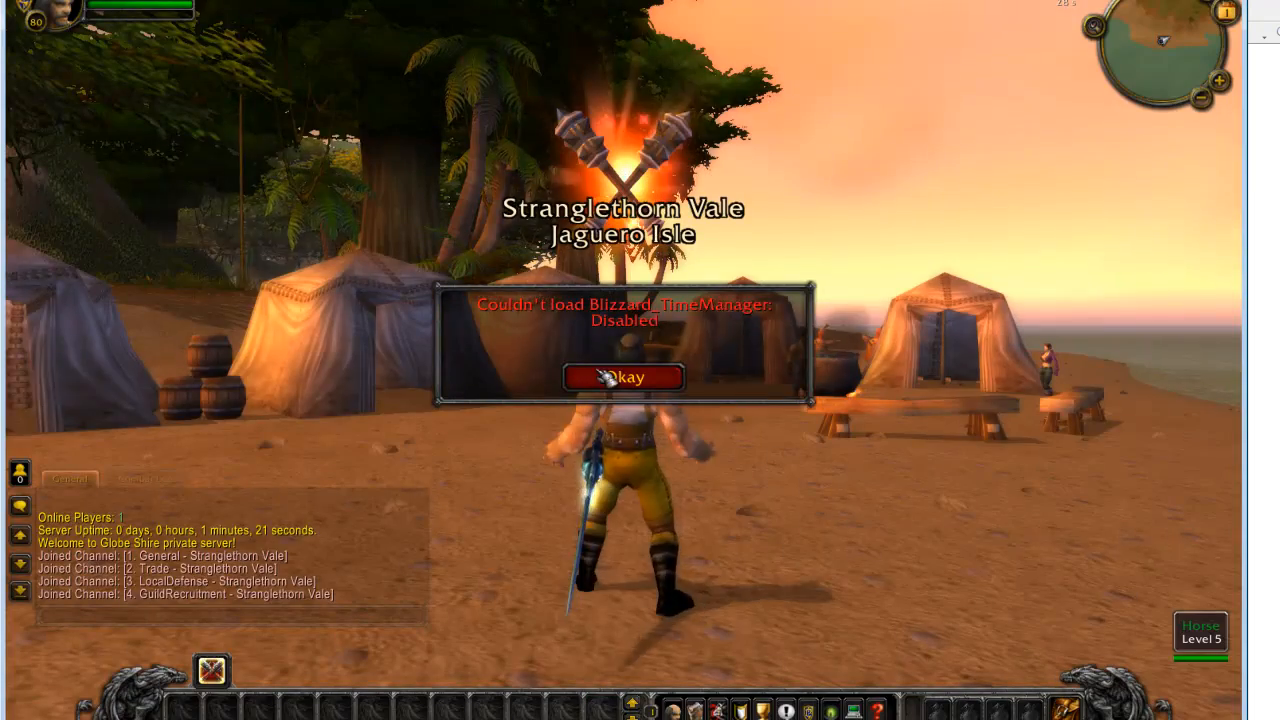
left_click(624, 376)
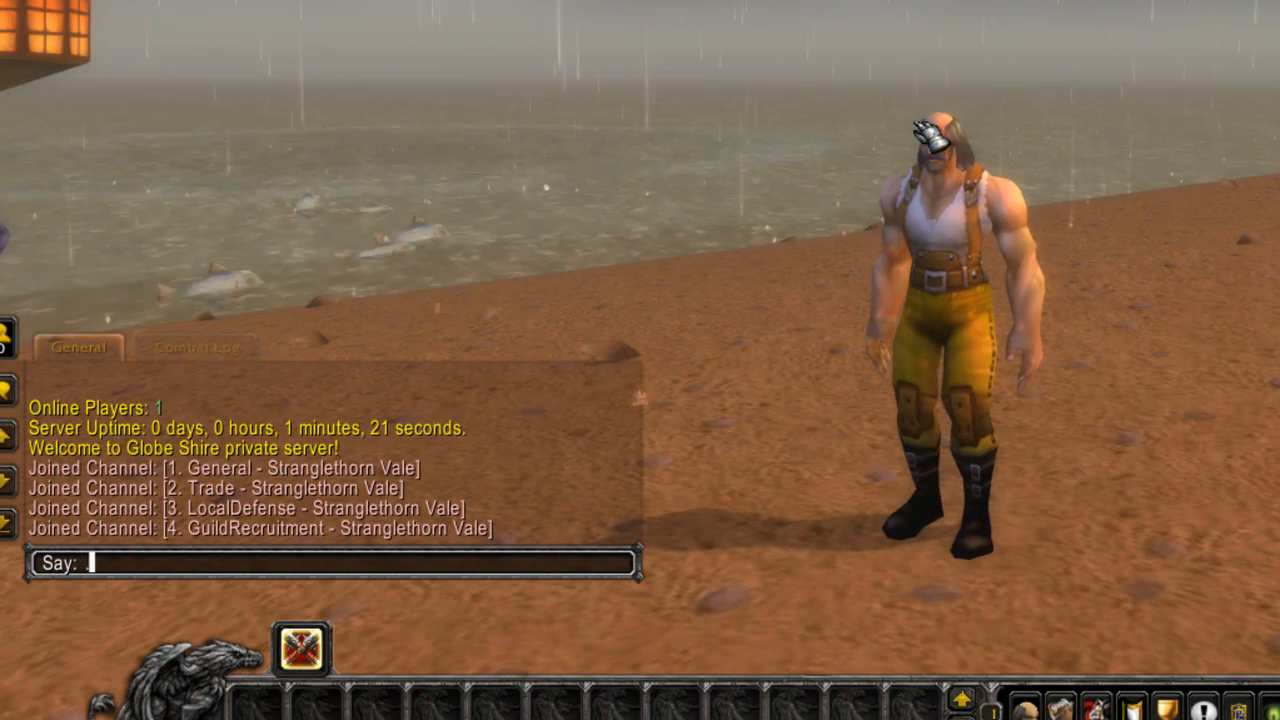
Run '.lookup item frostmourne' in chat to list the matching item IDs including 65657
type(".lookup item")
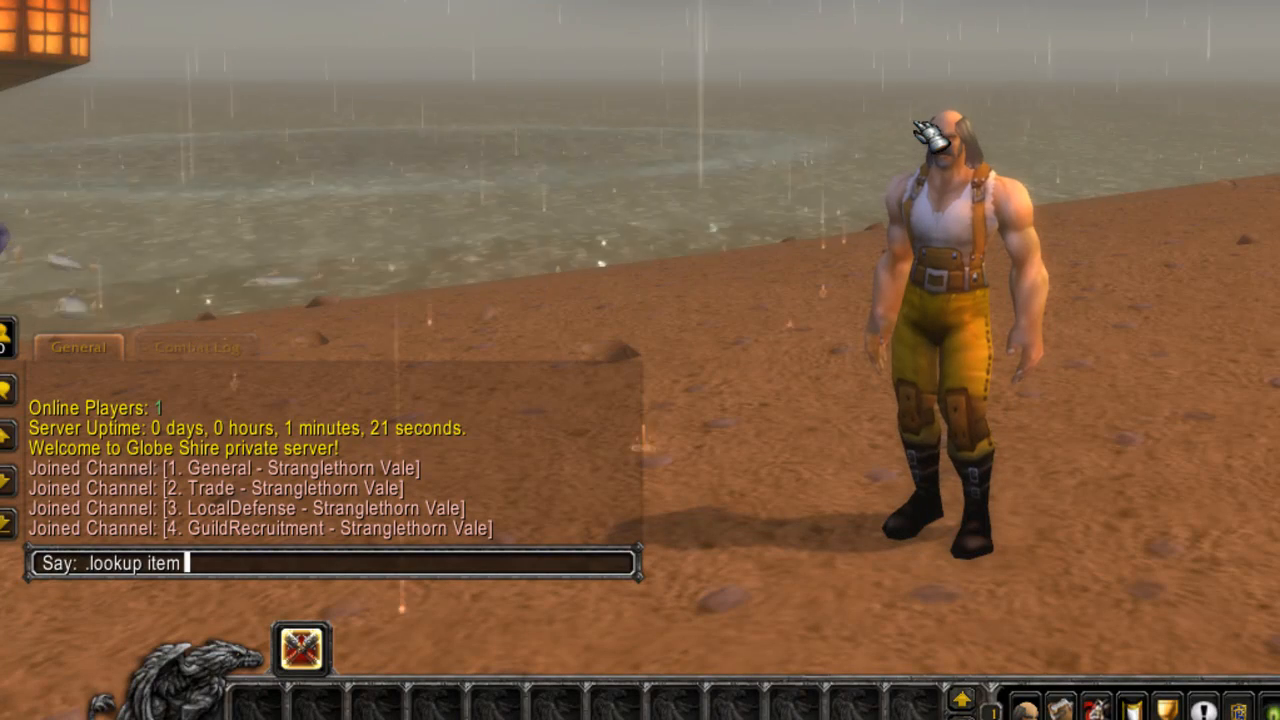
type("frostmour")
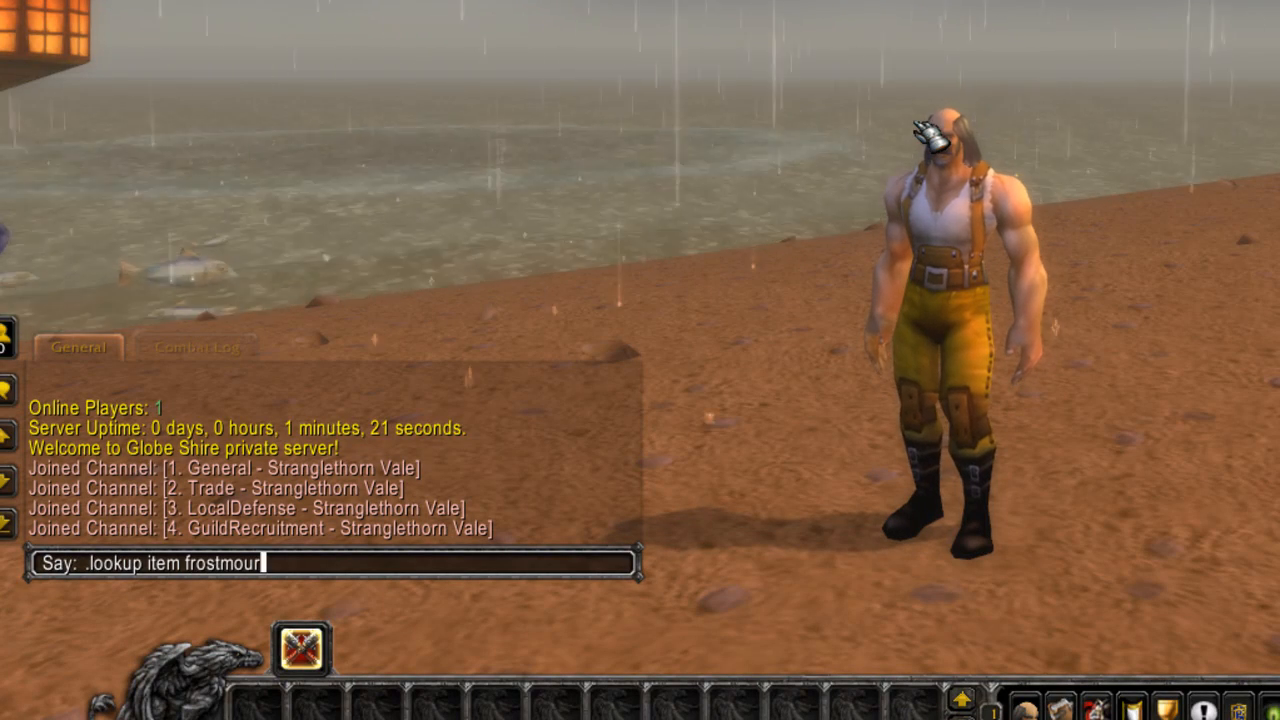
type("ne")
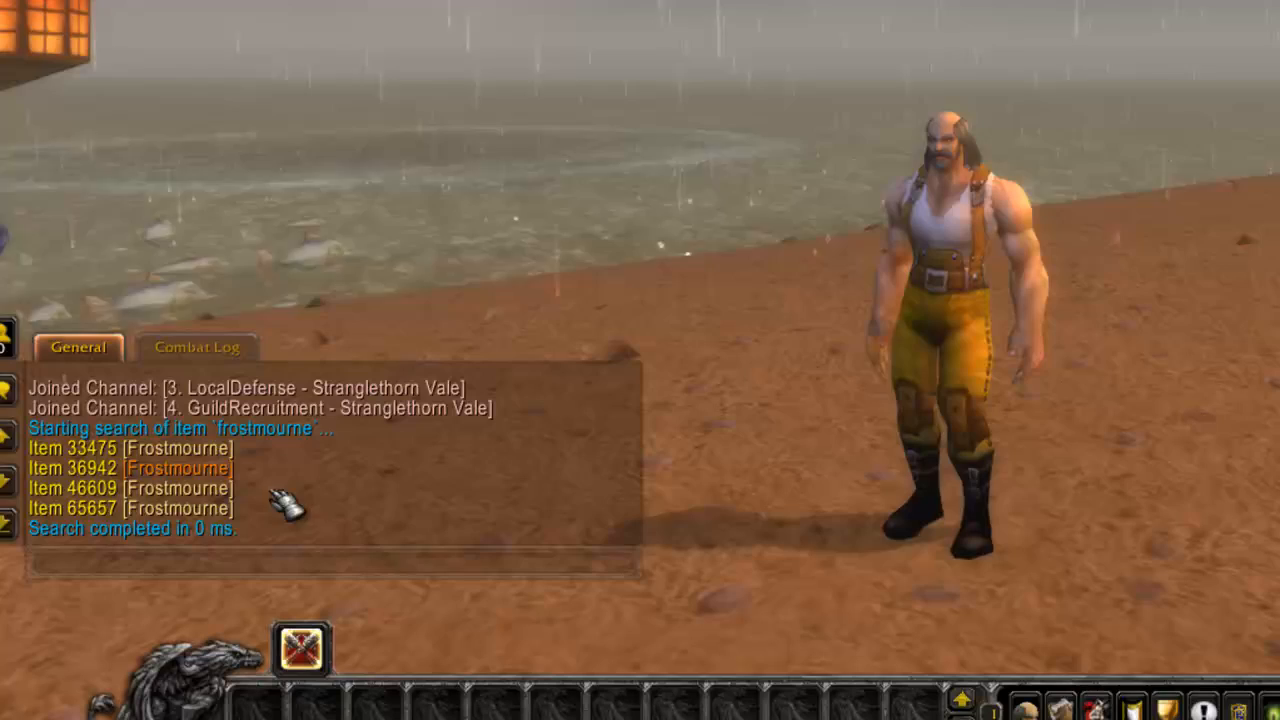
key("enter")
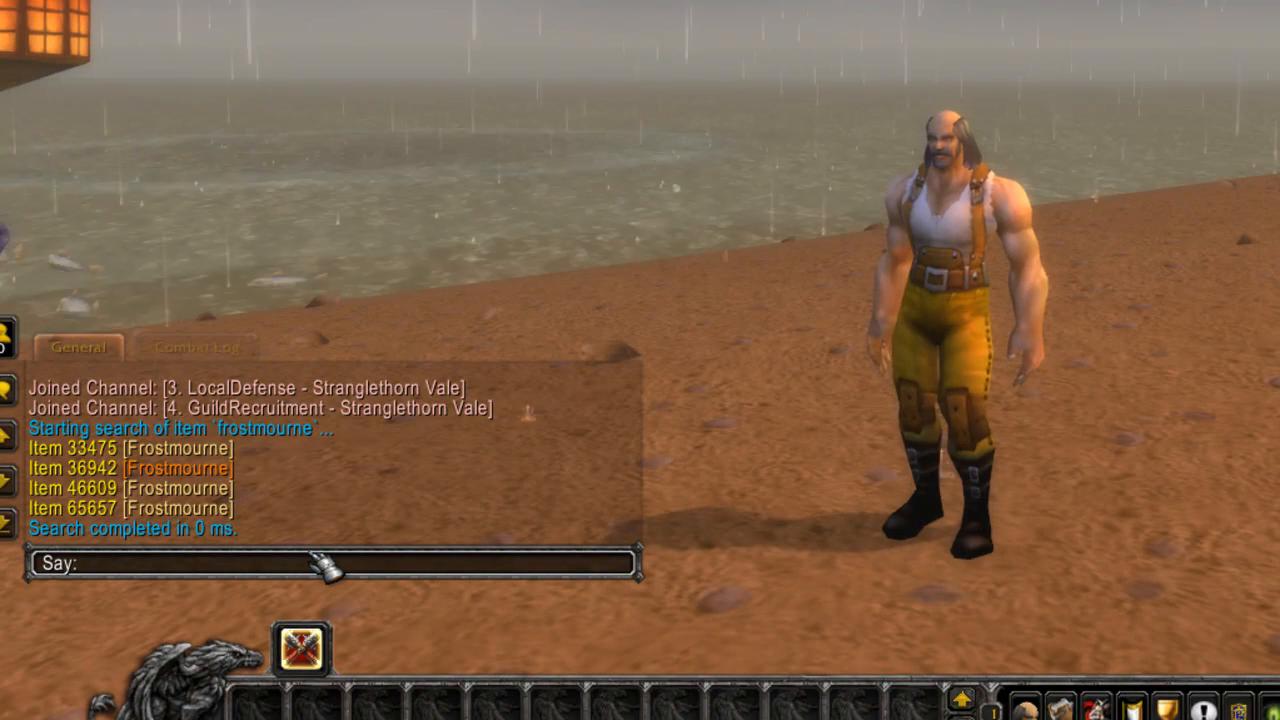
Run '.char additem 65657' to receive Frostmourne, then close the character window
type(".char")
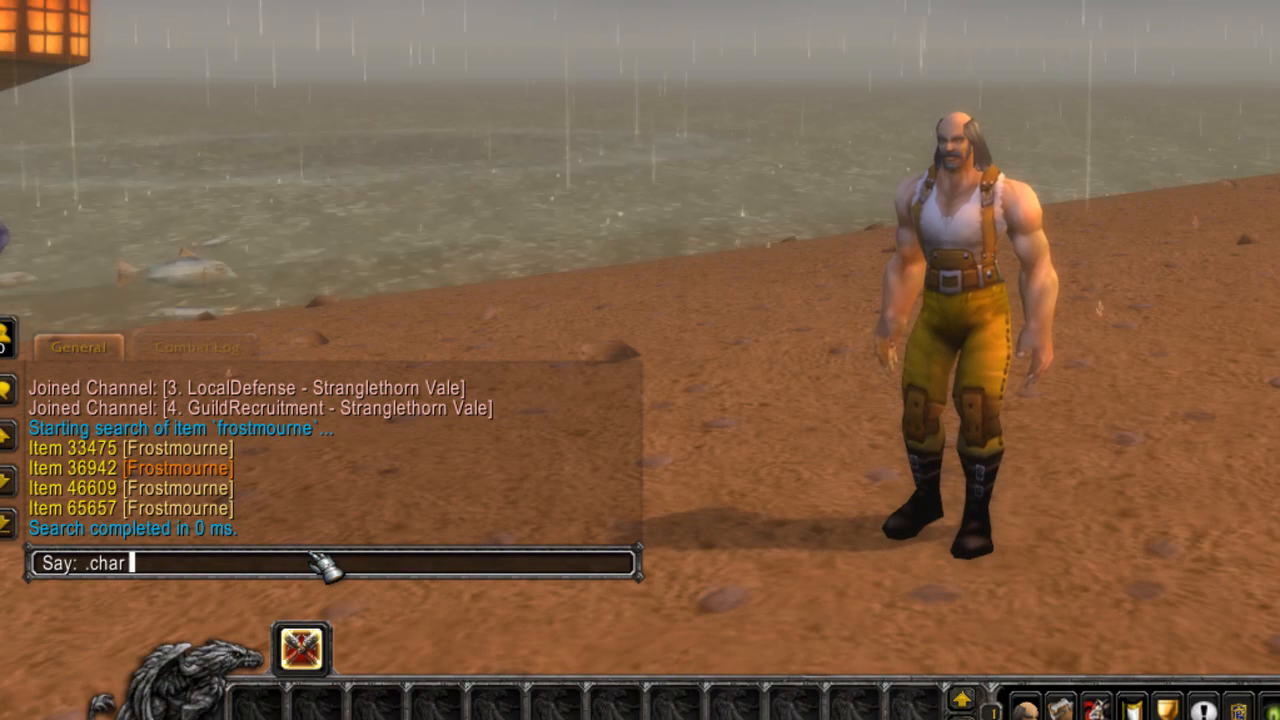
type("additem")
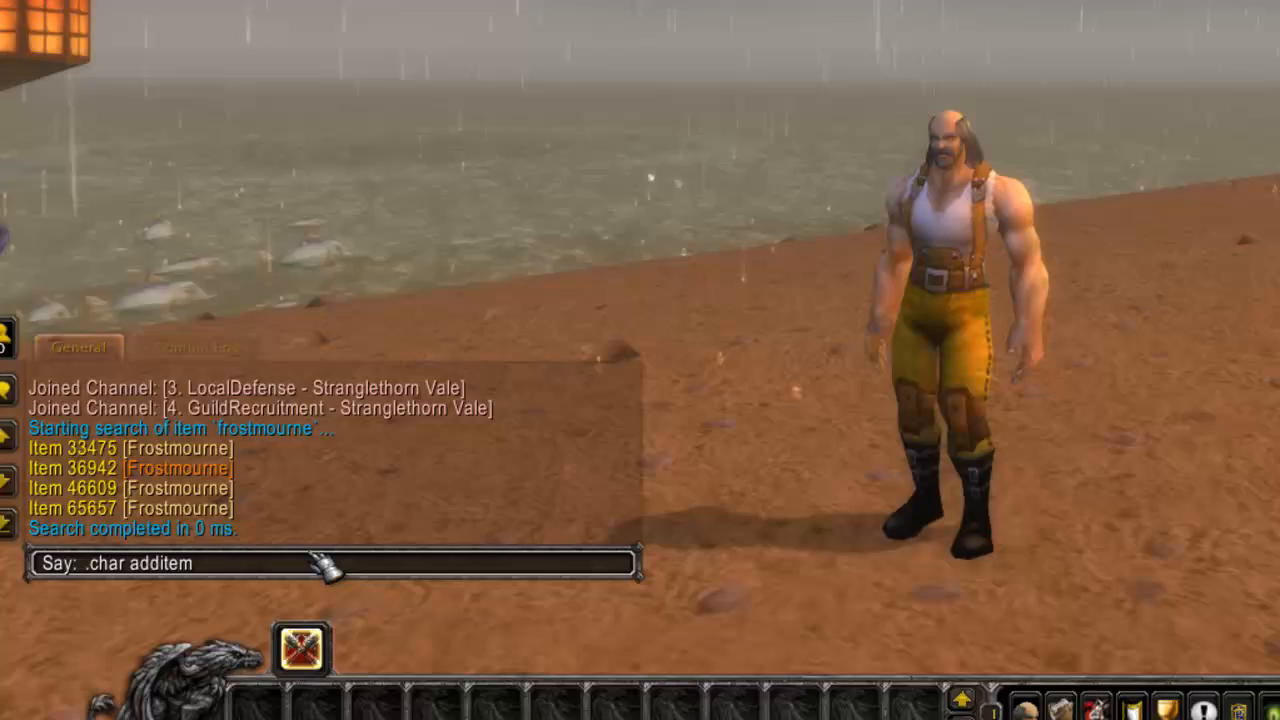
type("6565")
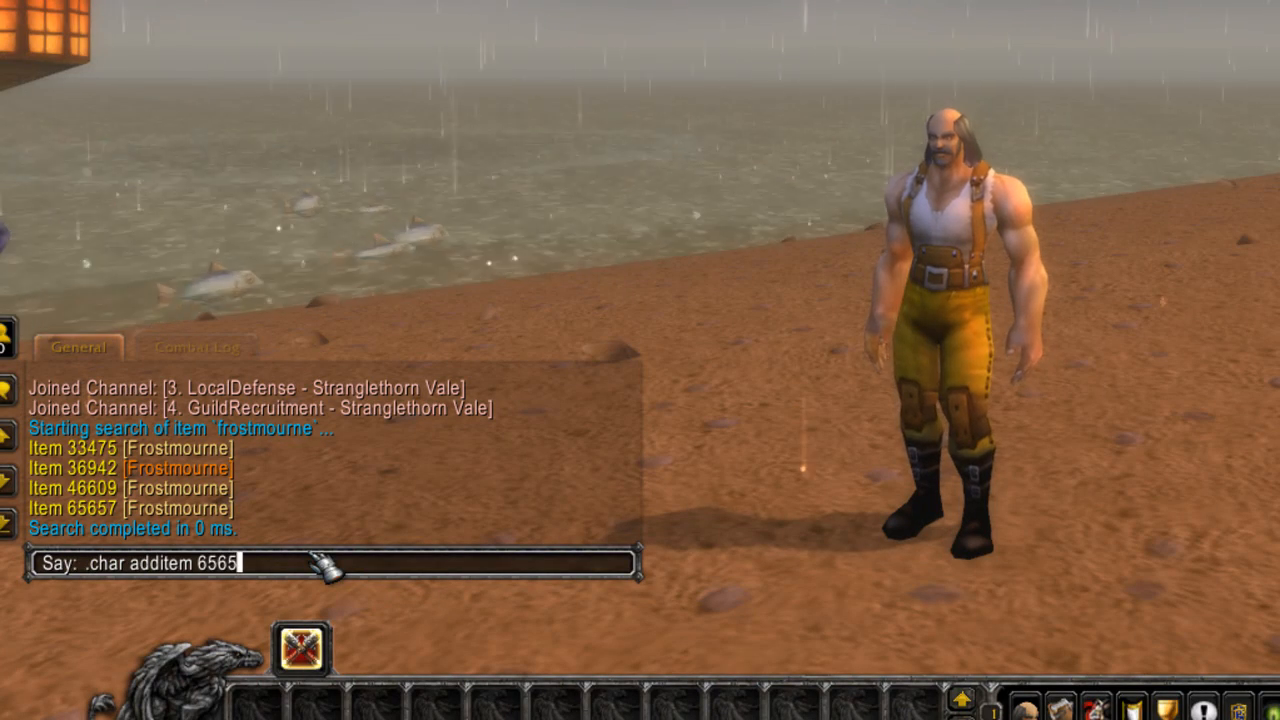
type("7")
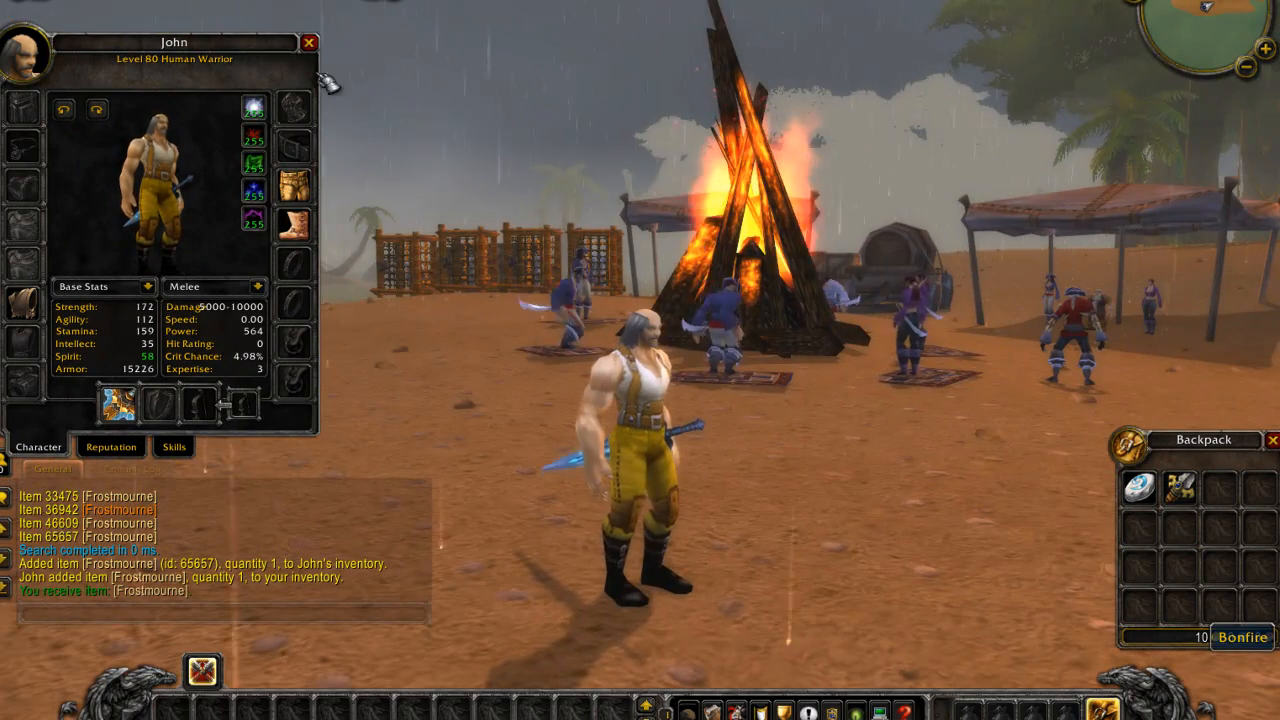
left_click(308, 44)
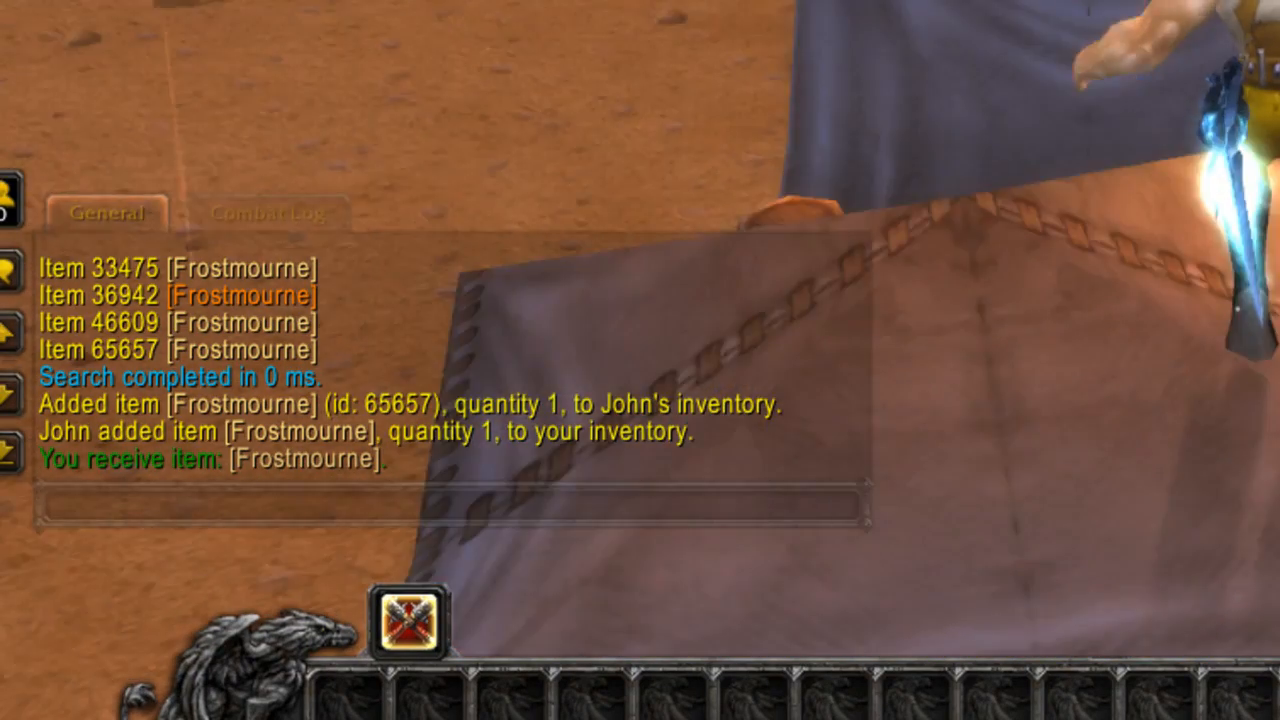
Begin a '.server re' command in the chat box after receiving Frostmourne
key("enter")
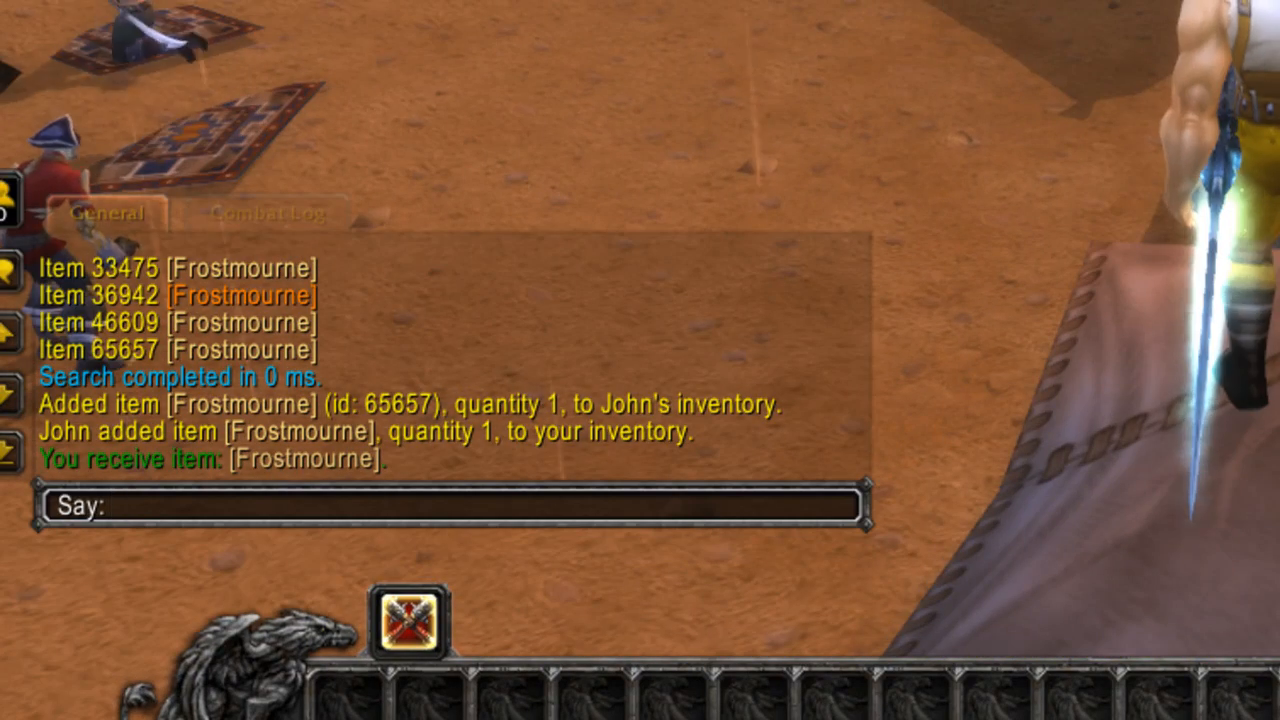
type(".server re")
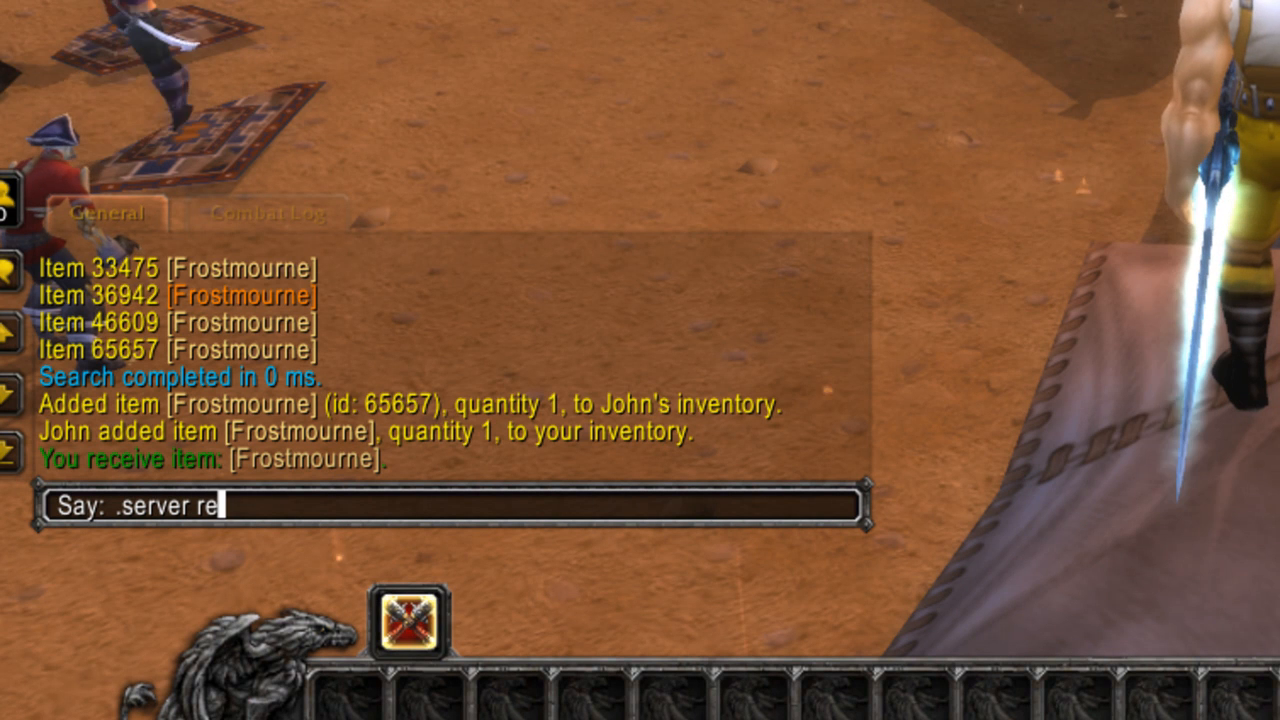